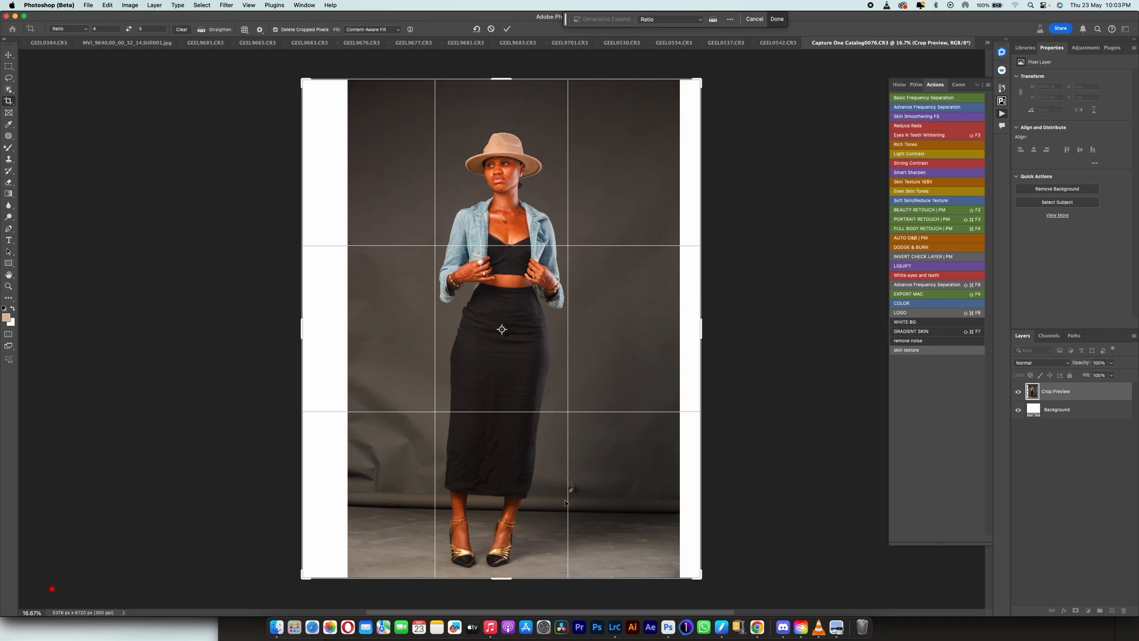
mouse_move(536, 237)
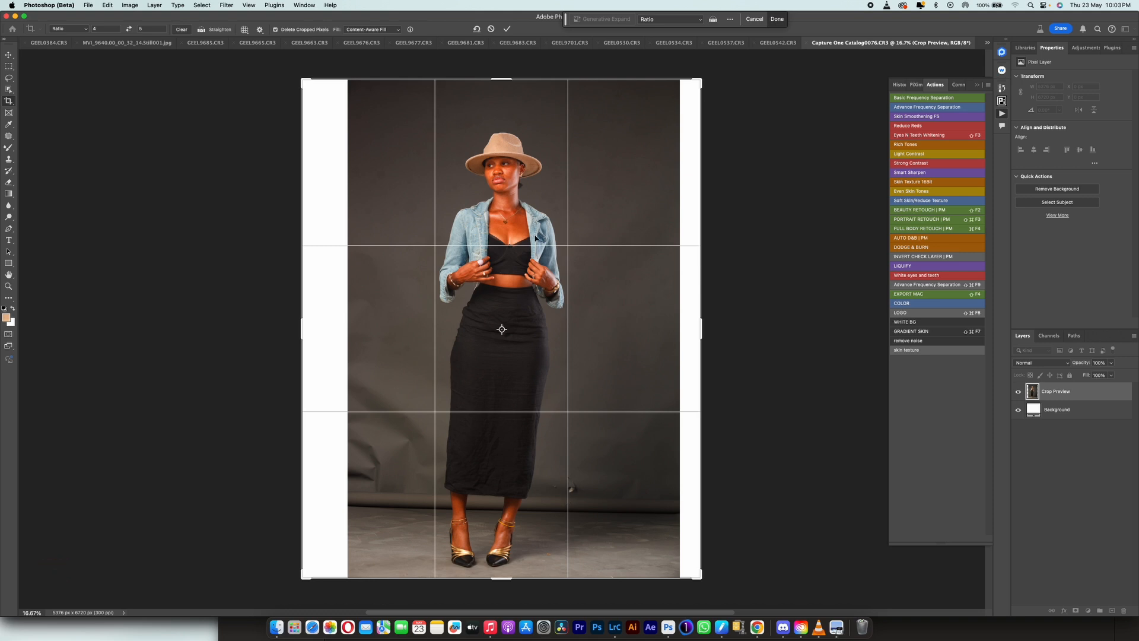
mouse_move(387, 505)
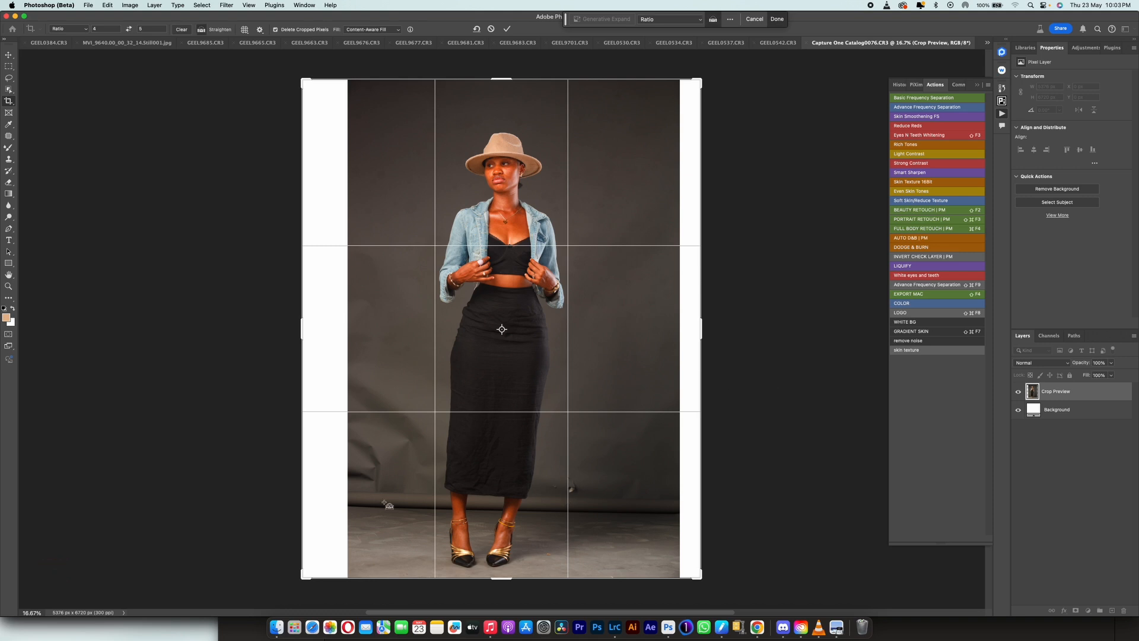
- Straighten the photo along the floor line and set a 4:5 crop ratio
left_click_drag(428, 508, 547, 510)
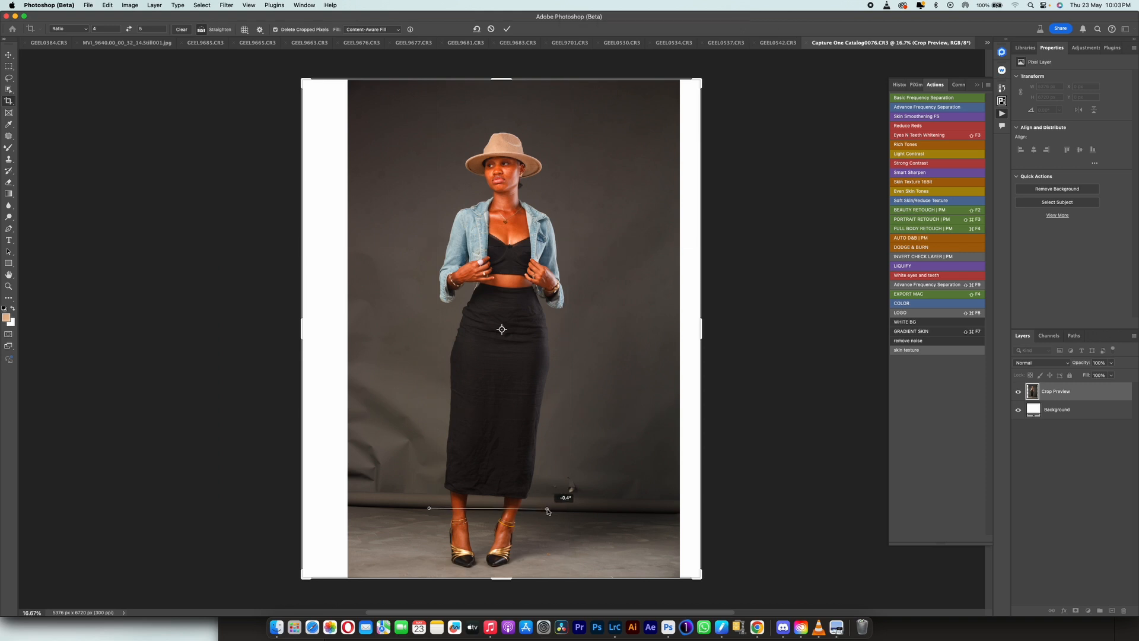
left_click_drag(547, 508, 556, 513)
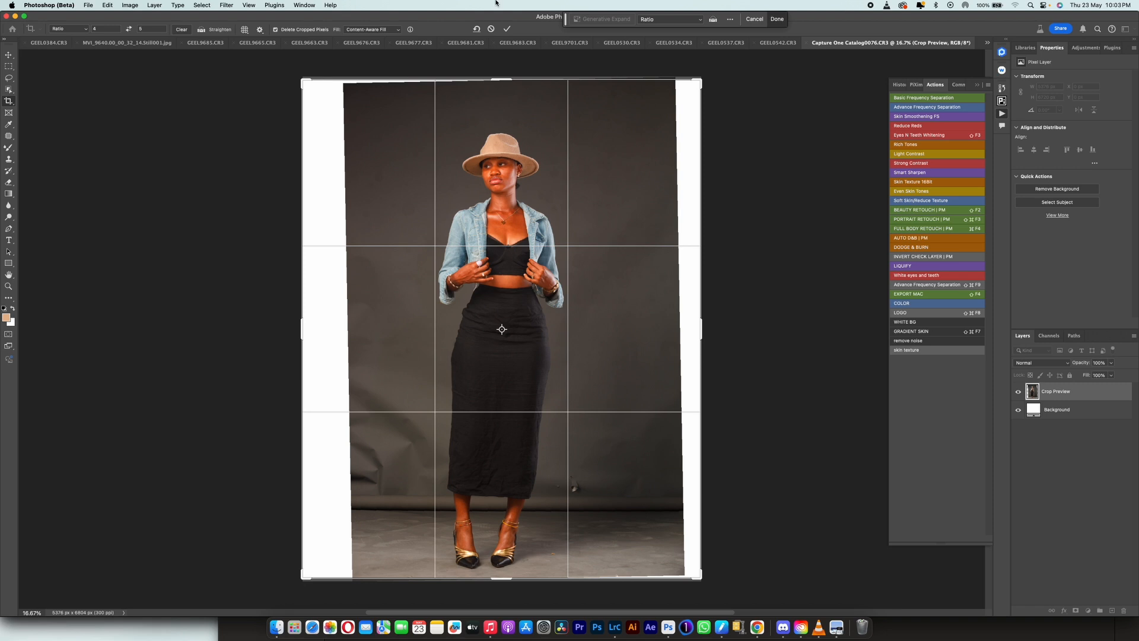
mouse_move(370, 35)
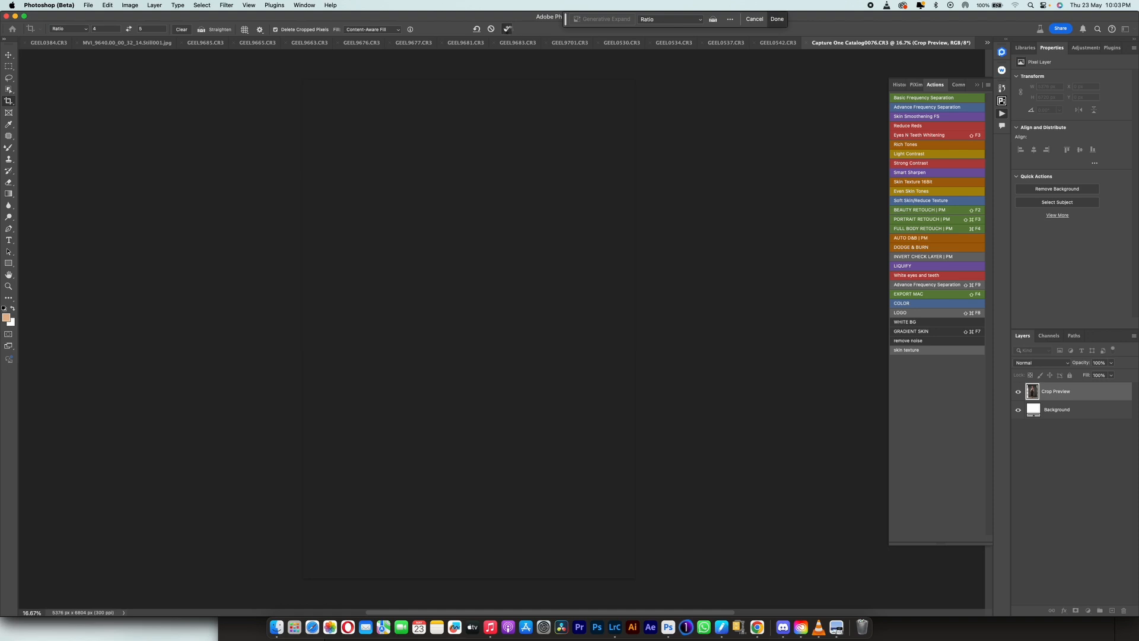
left_click(776, 19)
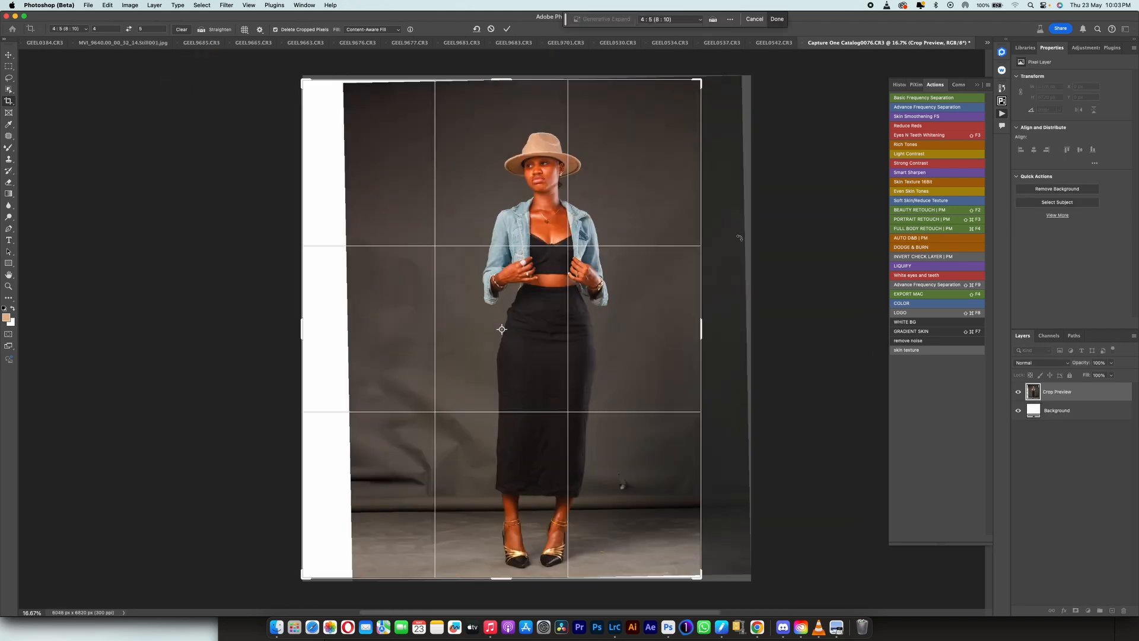
- Apply the 4:5 crop and run Select Subject to select the model
left_click(775, 19)
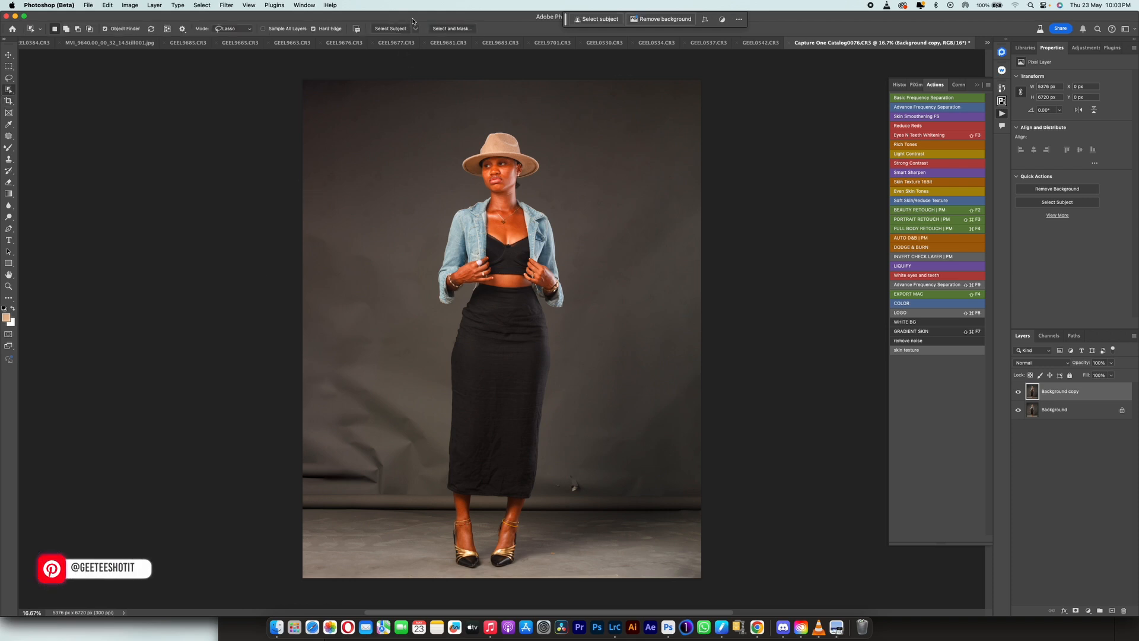
left_click(413, 28)
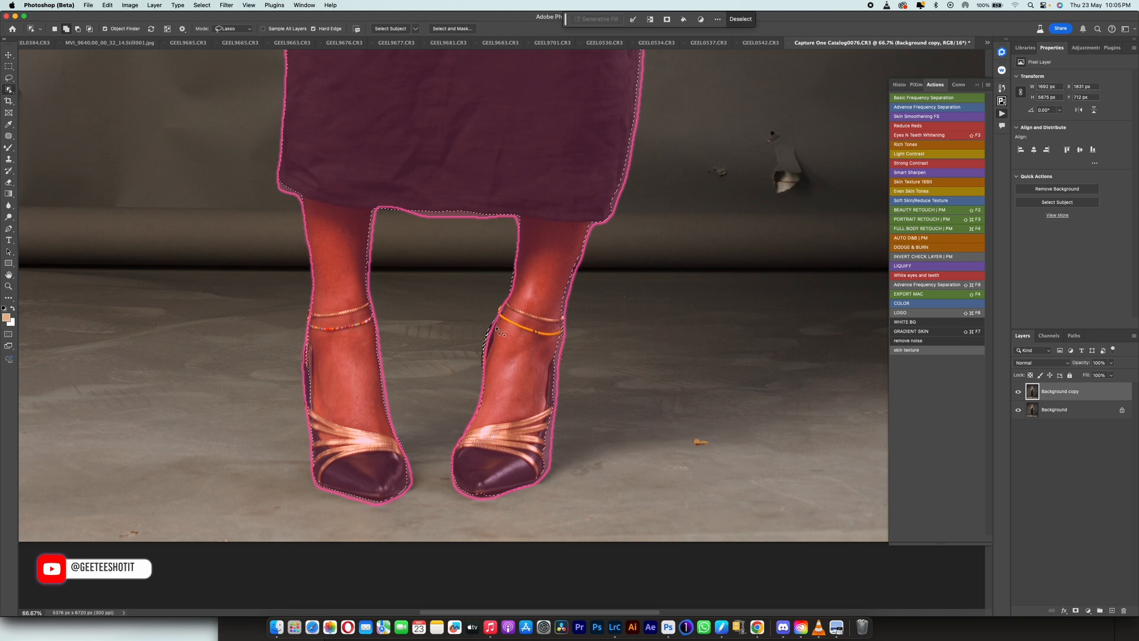
- Refine the selection around the feet, then make Background copy the active layer
left_click_drag(498, 324, 494, 396)
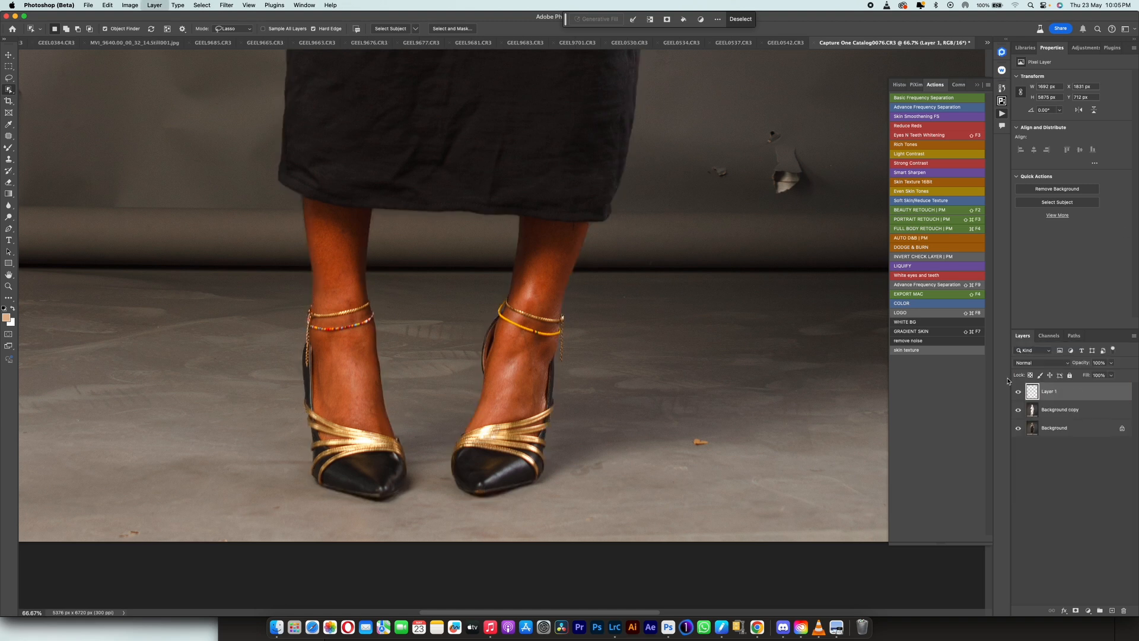
left_click(1061, 409)
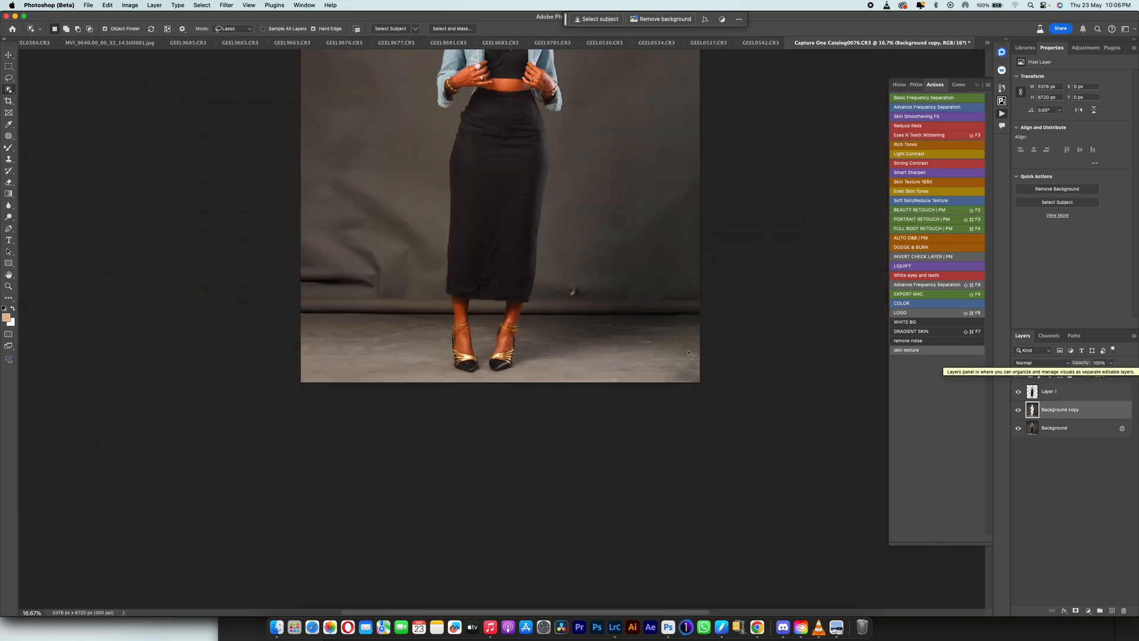
- Preview the model layer and Background copy alone, then turn the Background back on
left_click(1055, 188)
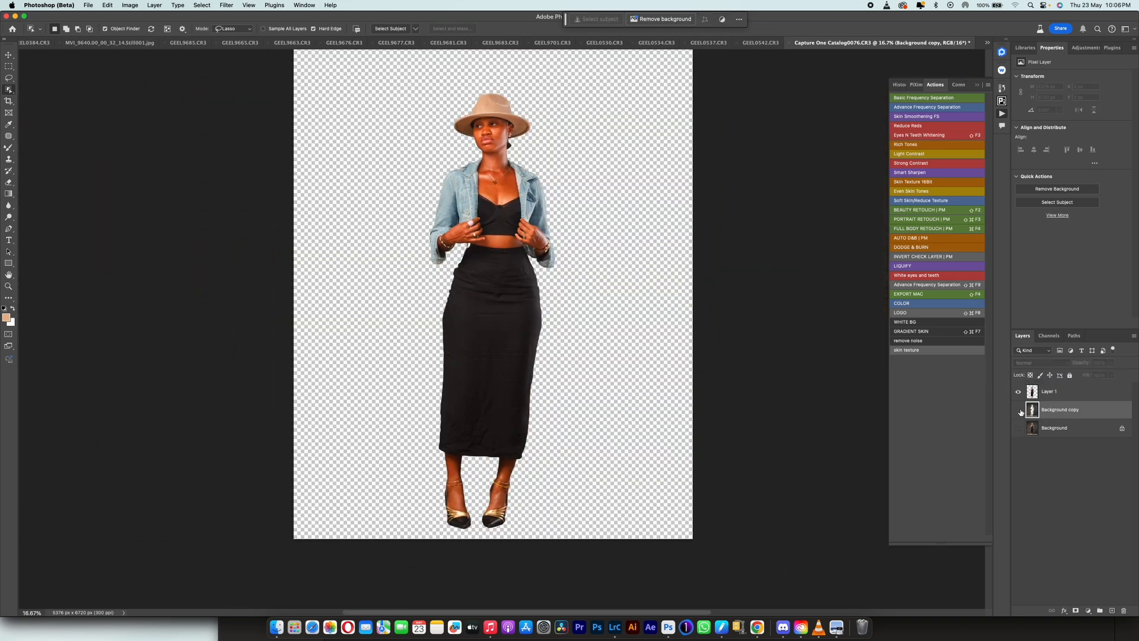
left_click(1018, 409)
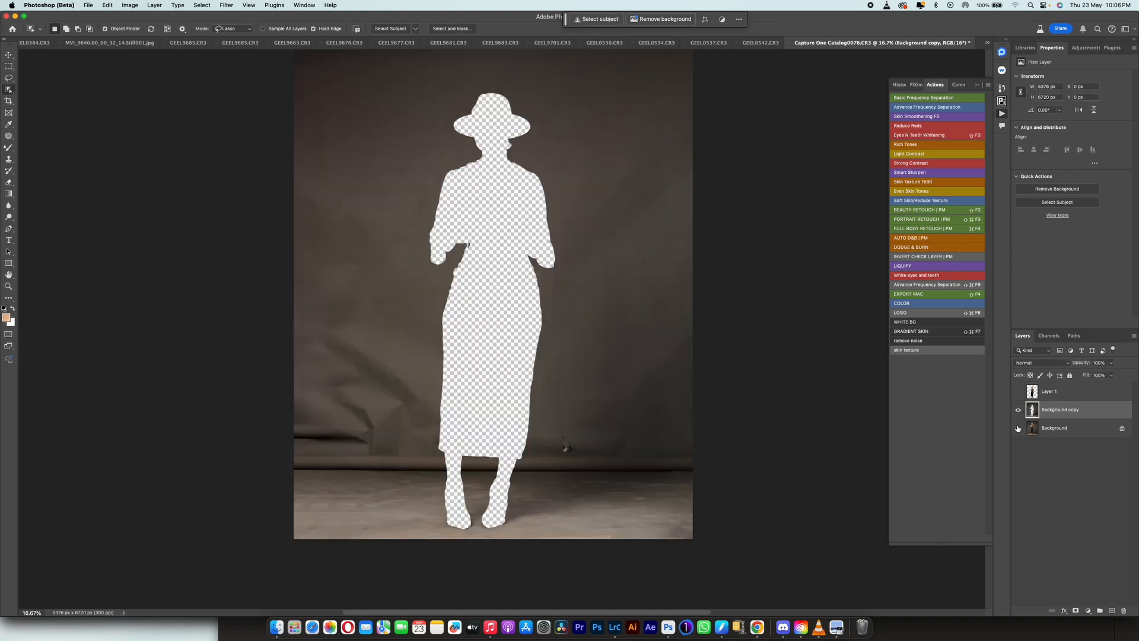
left_click(1018, 427)
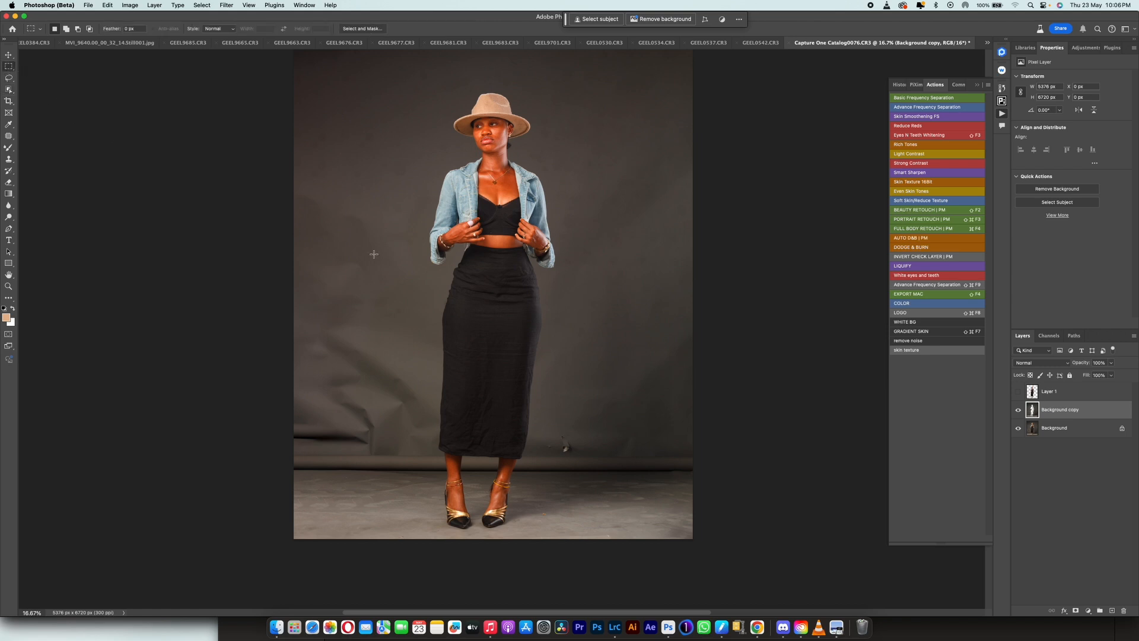
mouse_move(456, 388)
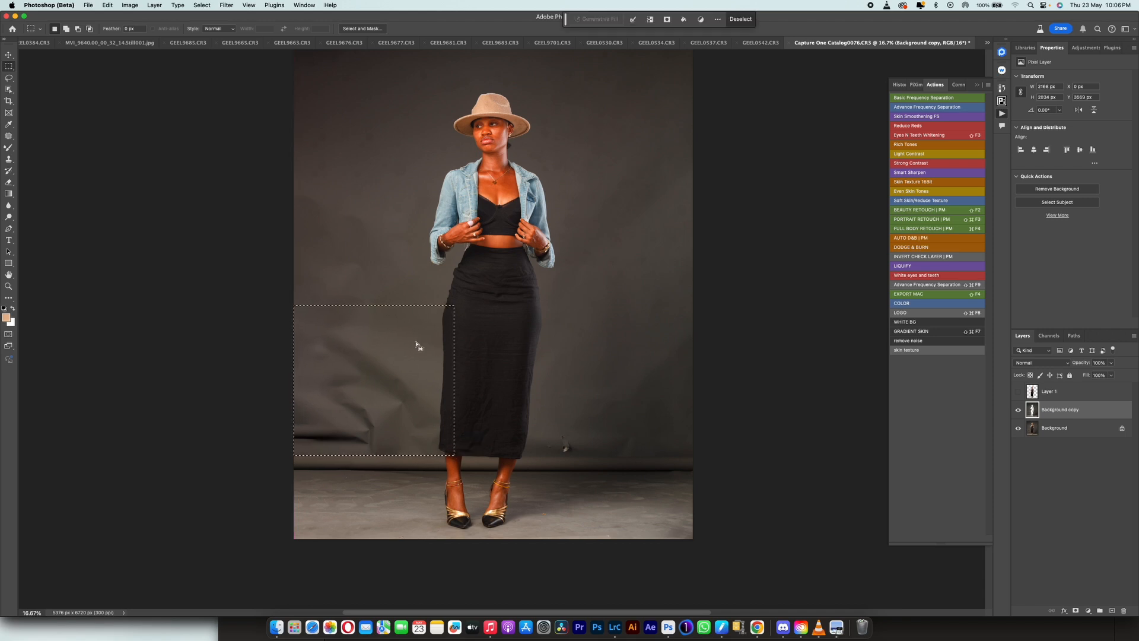
mouse_move(436, 394)
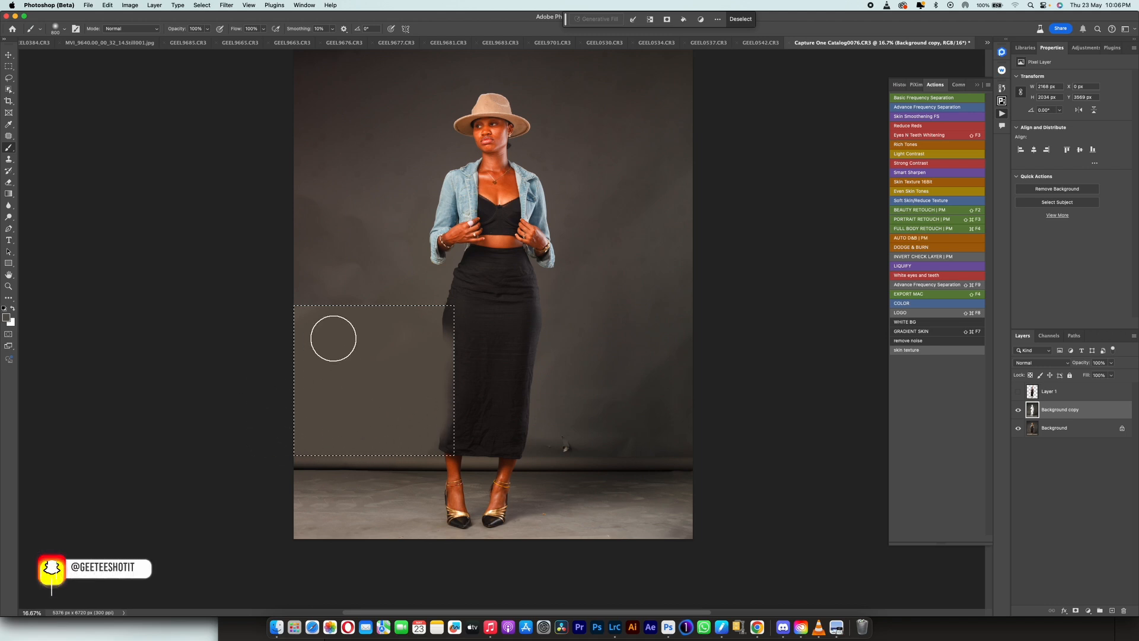
mouse_move(646, 386)
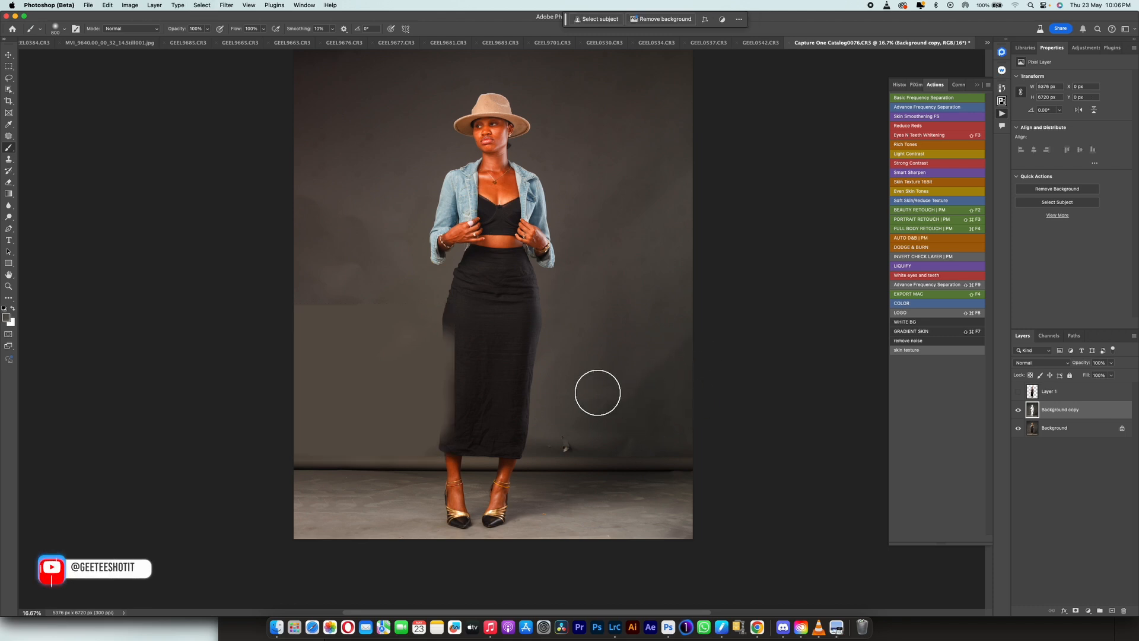
mouse_move(528, 298)
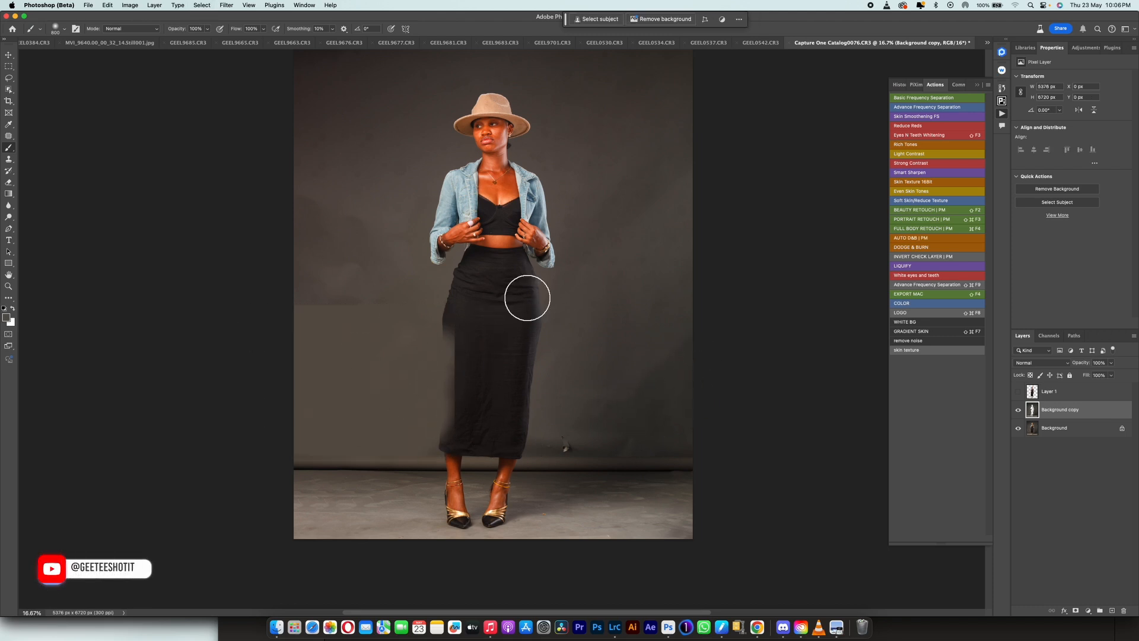
mouse_move(668, 324)
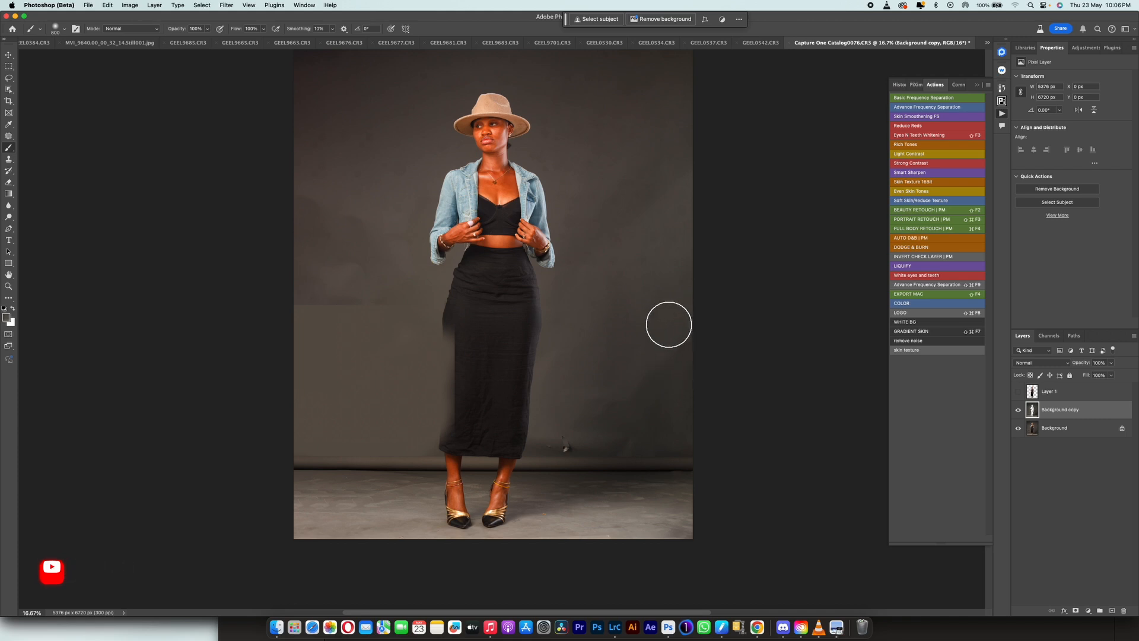
mouse_move(677, 366)
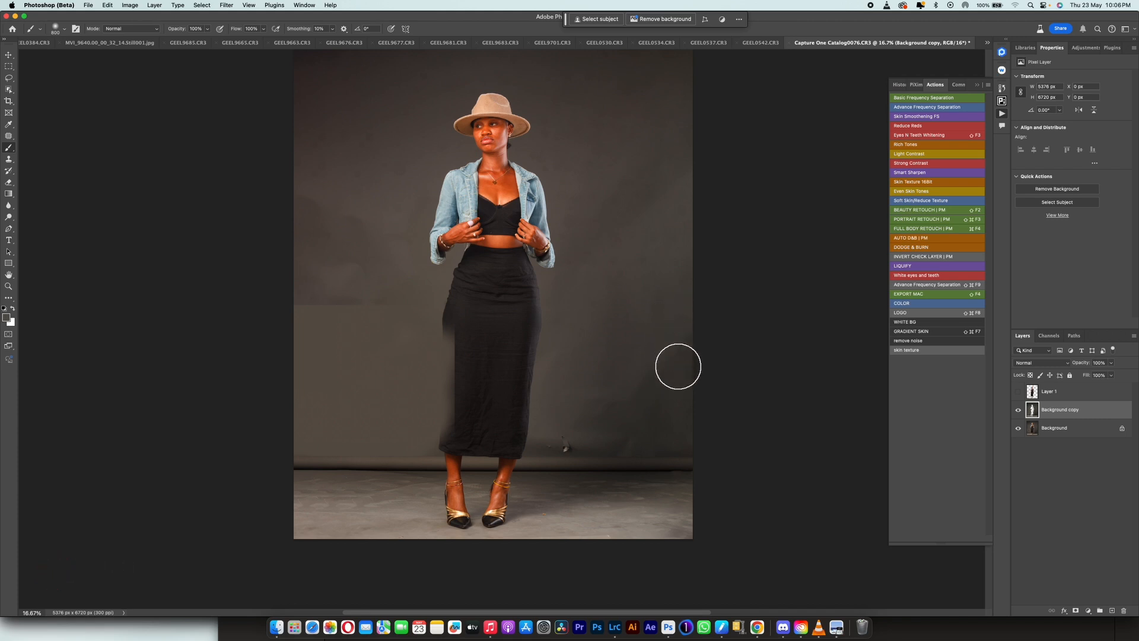
mouse_move(685, 376)
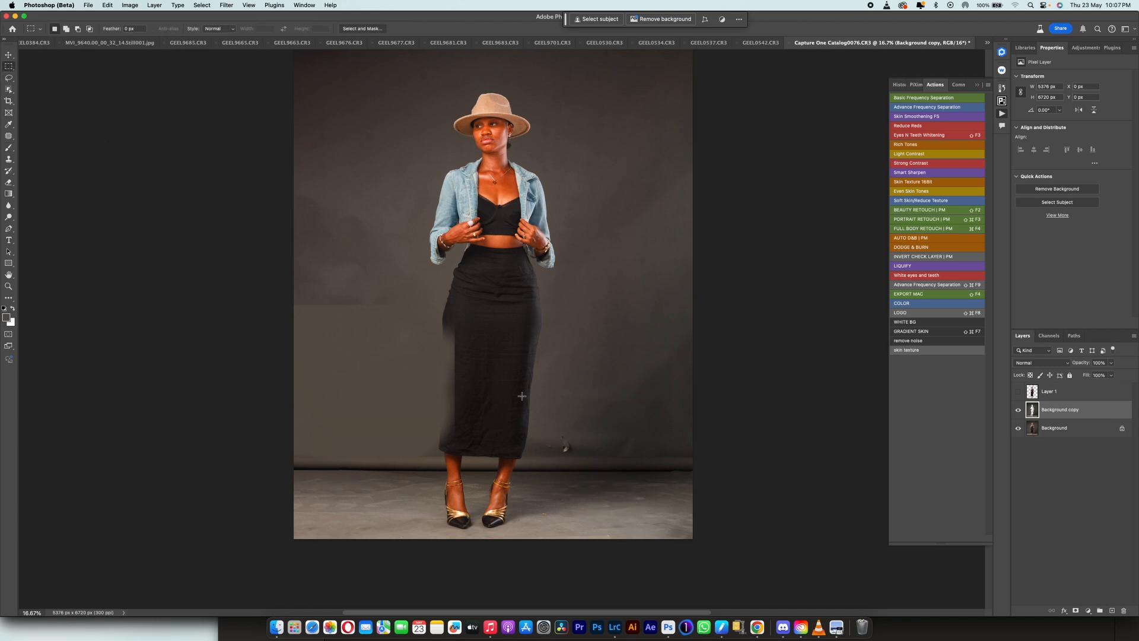
- Paint more over the backdrop wall, then open and cancel Layer 1's blending options
left_click_drag(499, 363, 692, 450)
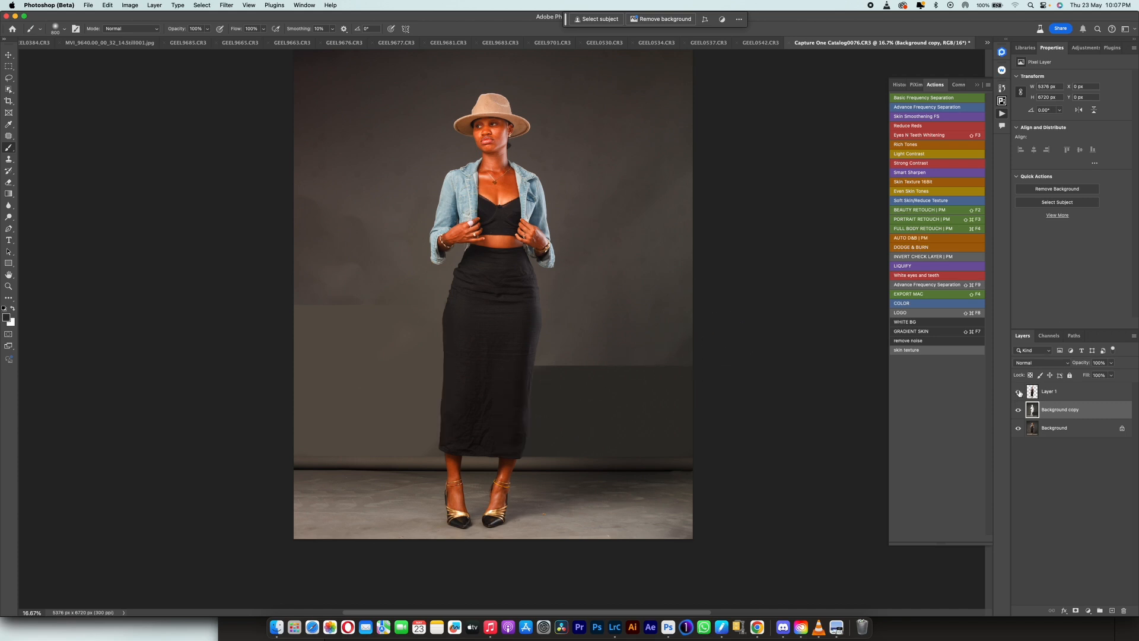
double_click(1049, 391)
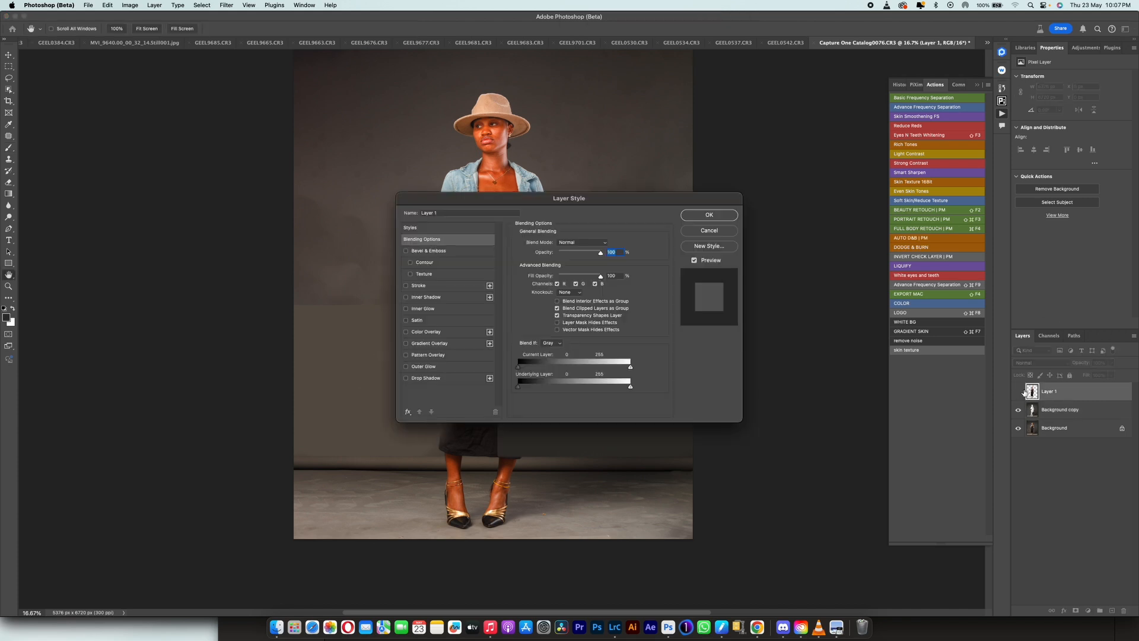
left_click(708, 230)
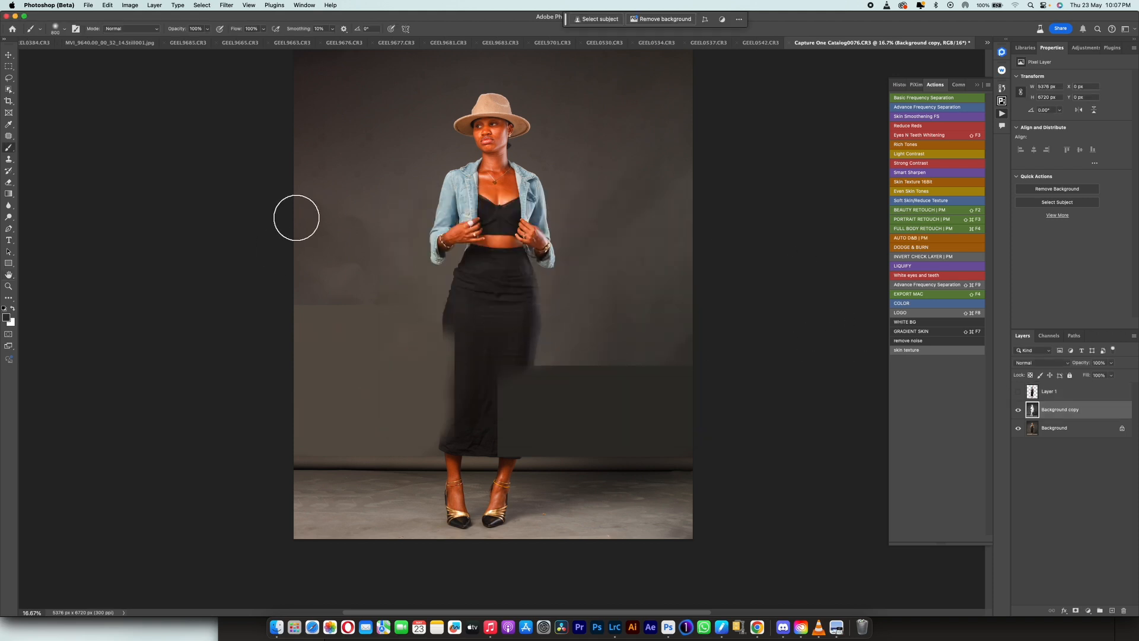
mouse_move(408, 268)
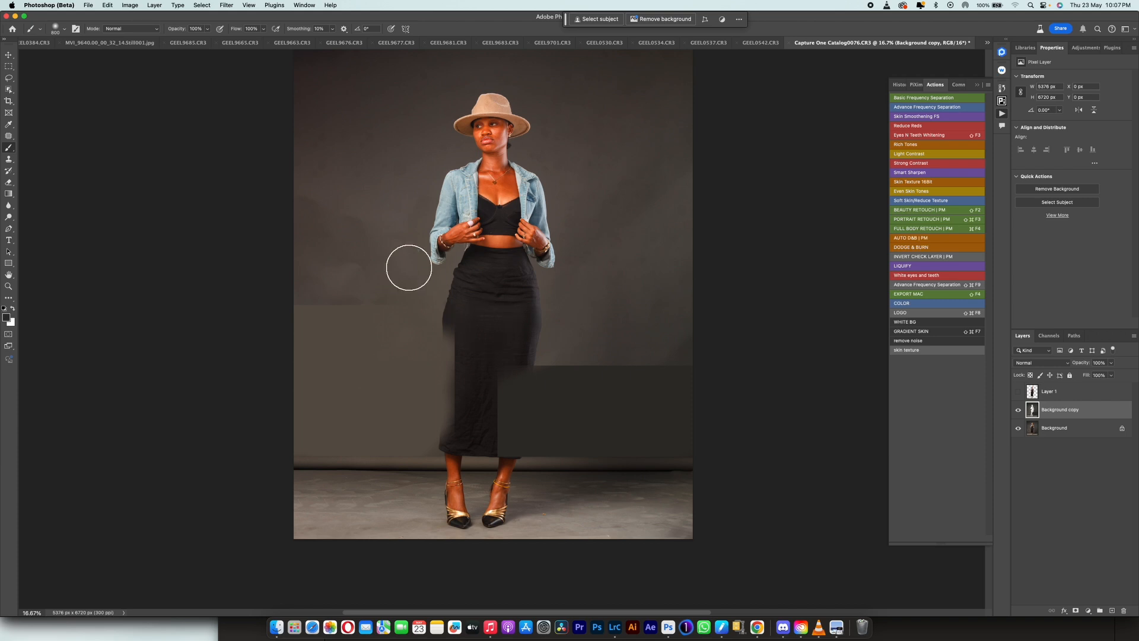
- Switch to the Mixer Brush tool in the toolbar
left_click(10, 152)
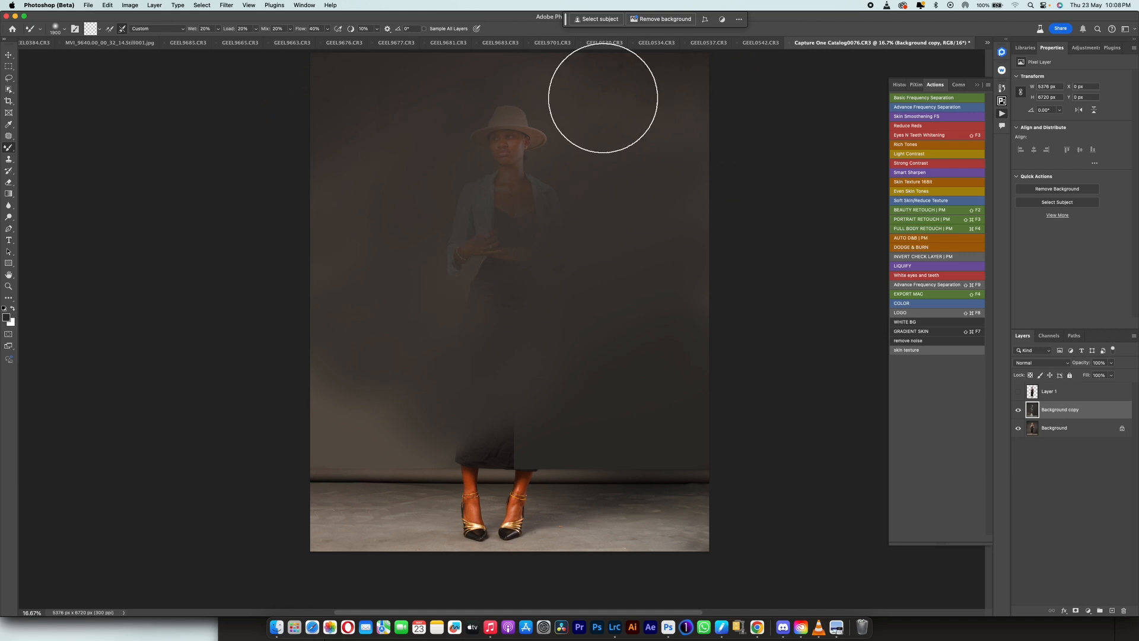
mouse_move(315, 187)
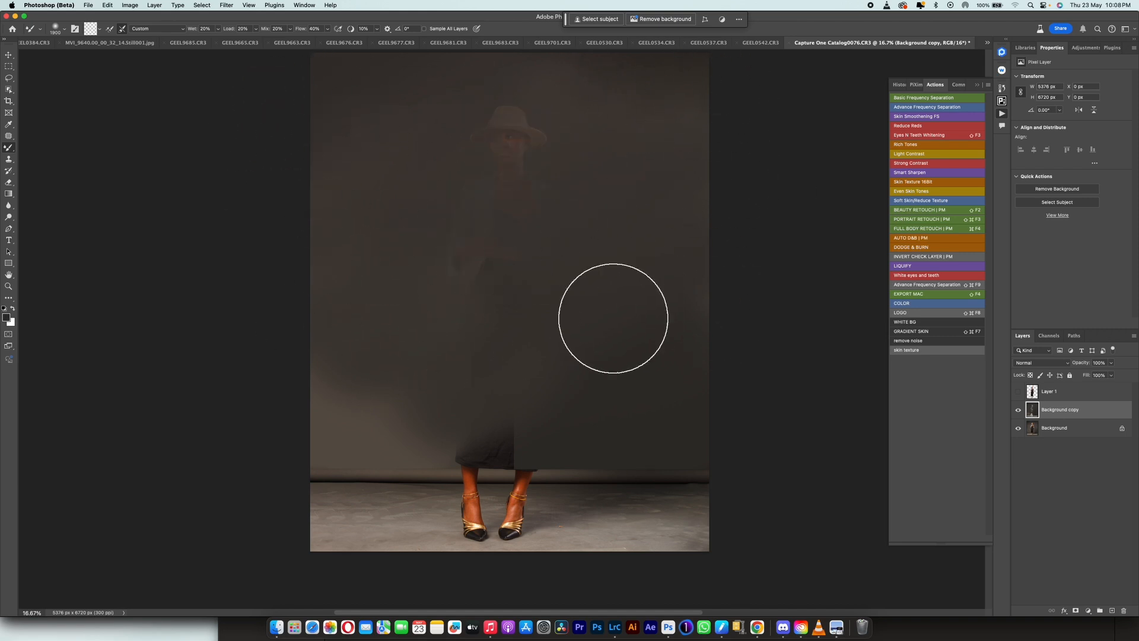
mouse_move(477, 323)
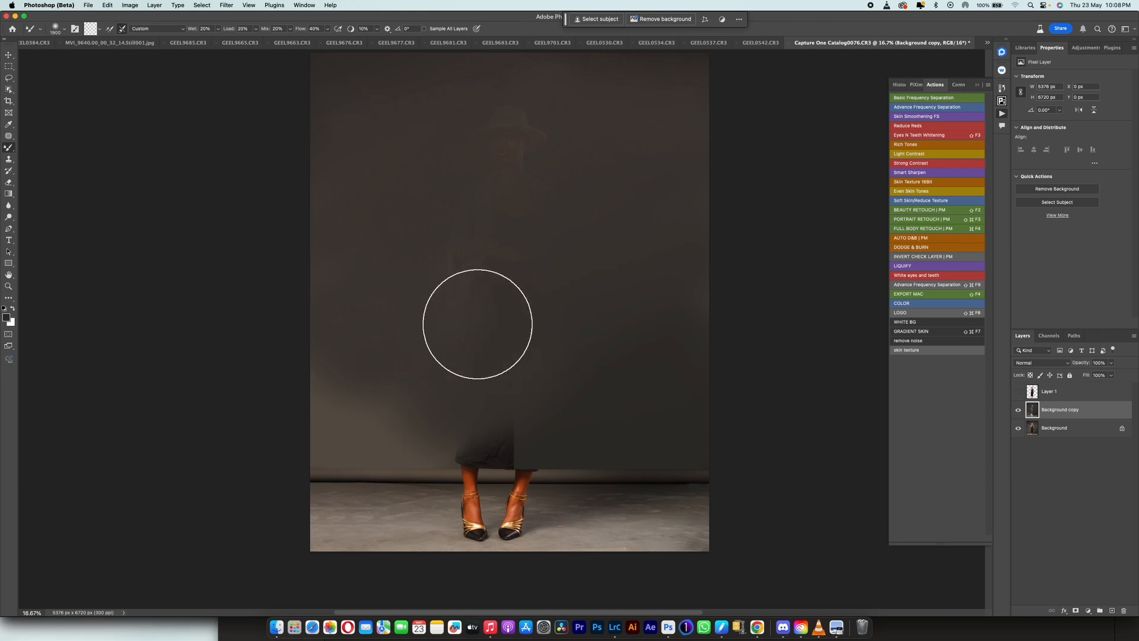
mouse_move(659, 184)
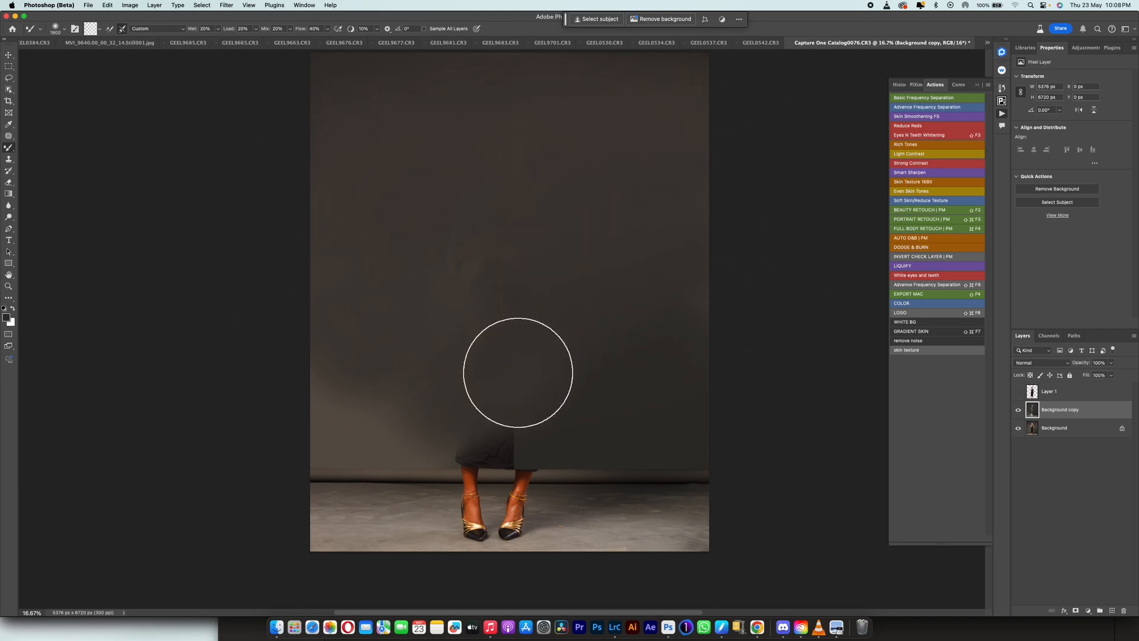
mouse_move(521, 383)
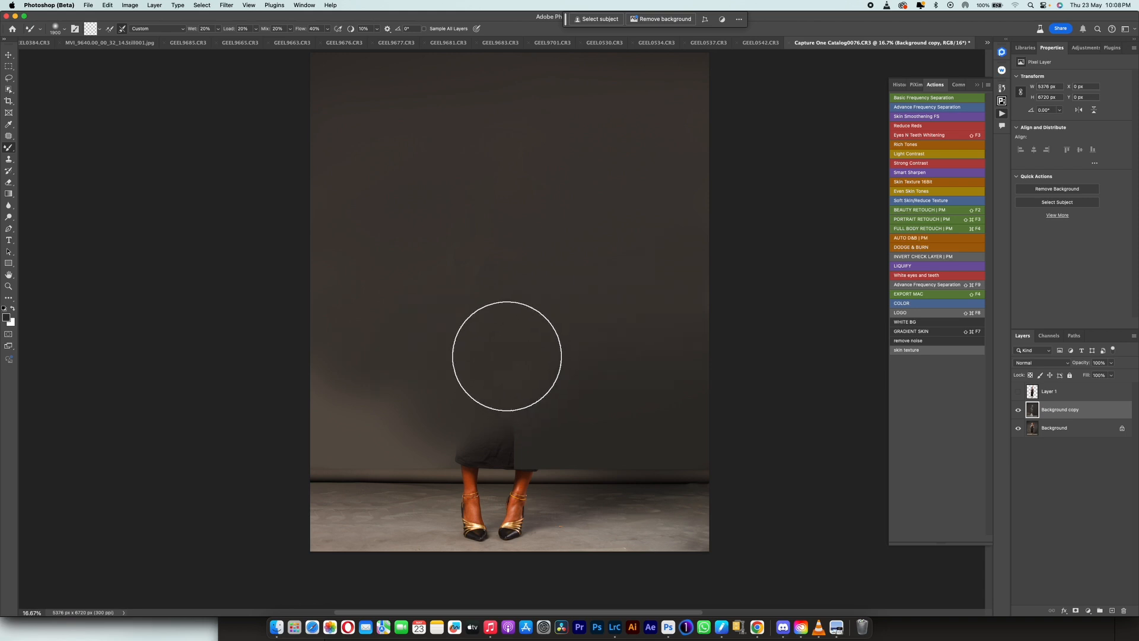
- Blend the backdrop over the lower figure and select the wall above the floor
left_click_drag(508, 356, 431, 440)
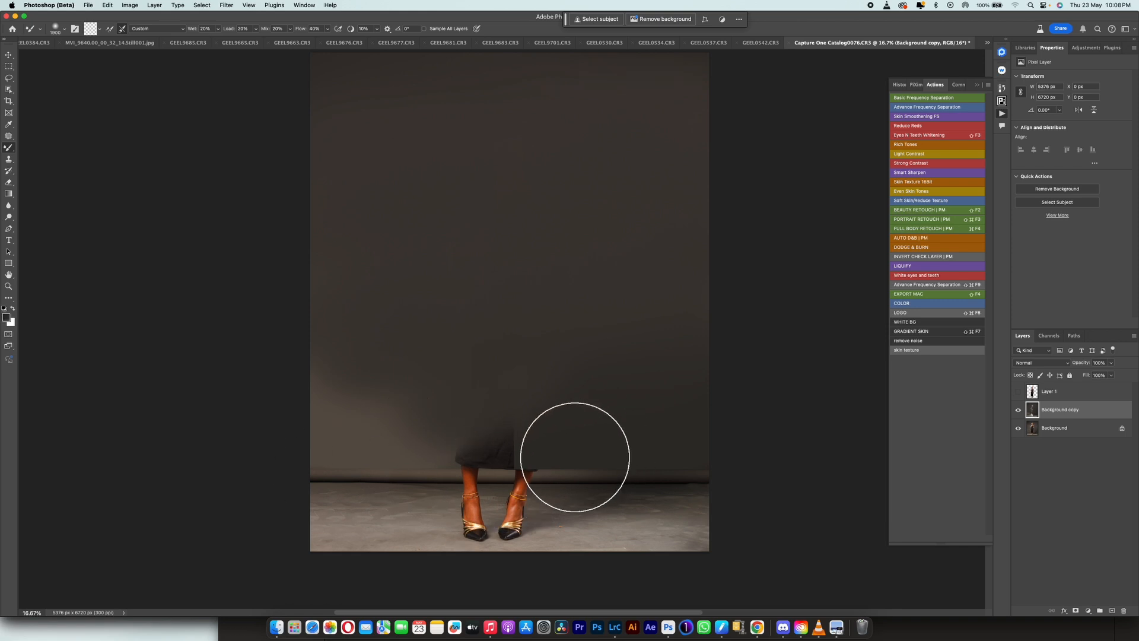
mouse_move(550, 433)
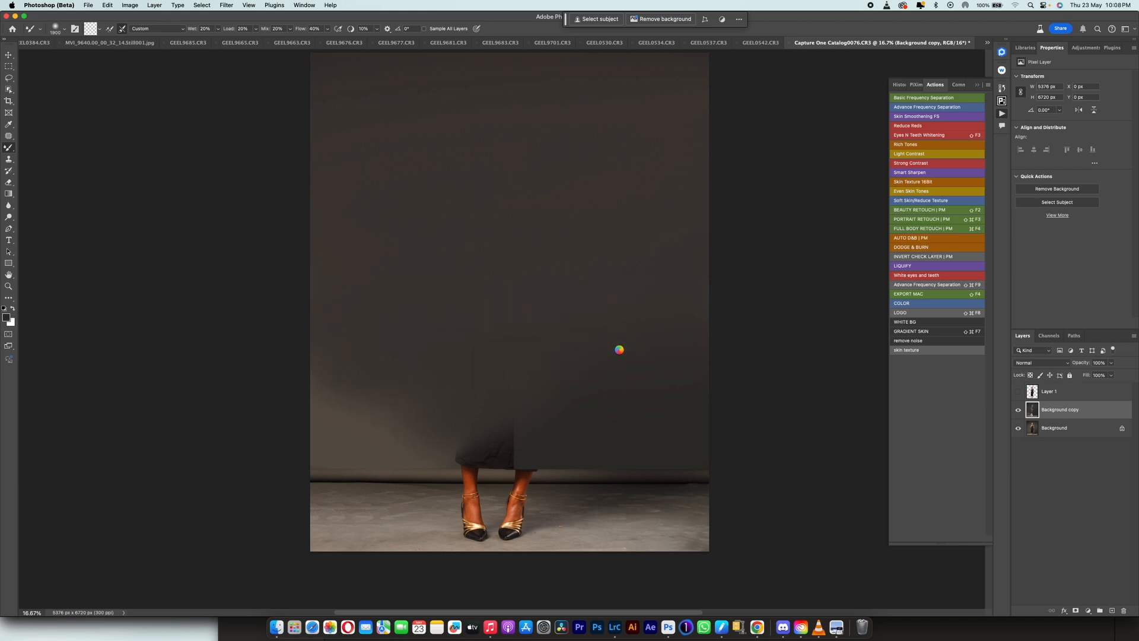
mouse_move(463, 459)
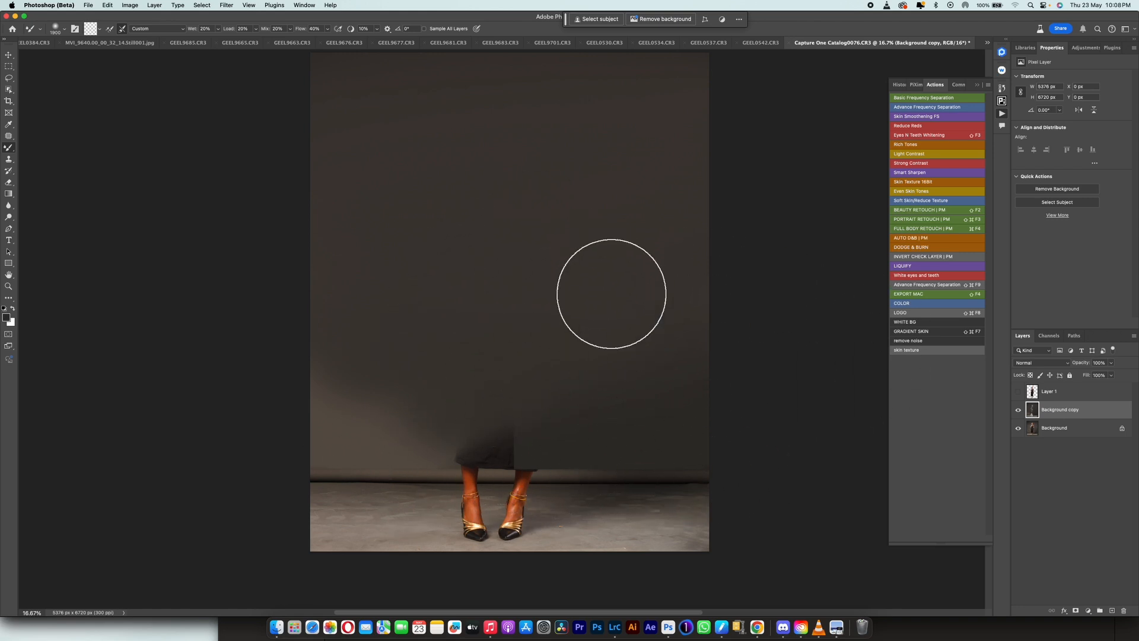
mouse_move(588, 324)
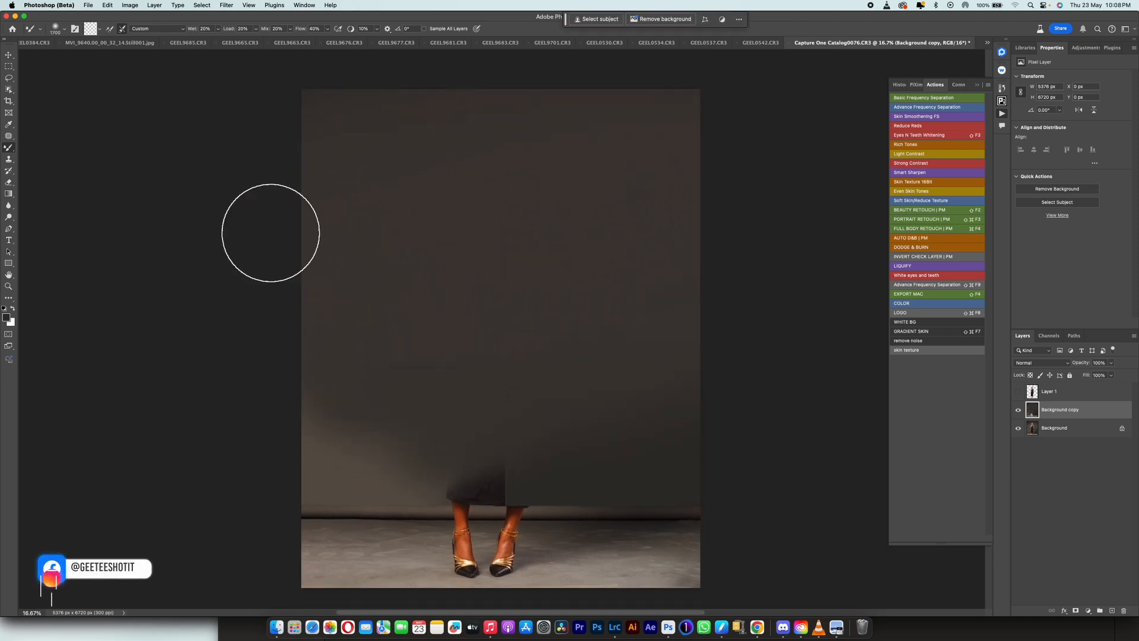
left_click_drag(301, 87, 697, 481)
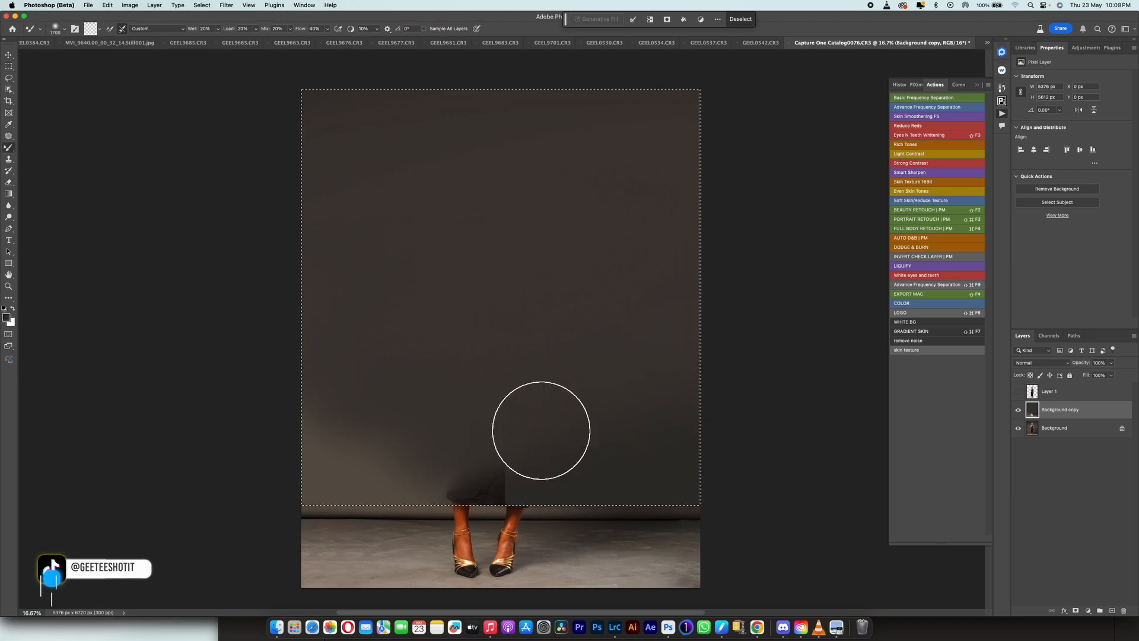
mouse_move(342, 515)
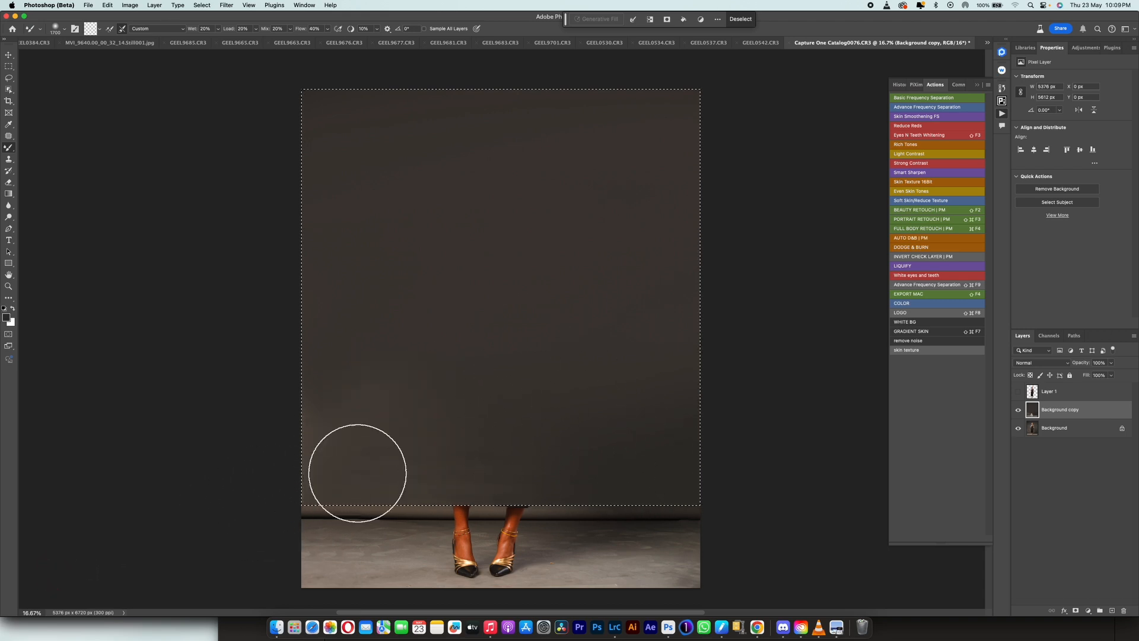
mouse_move(420, 343)
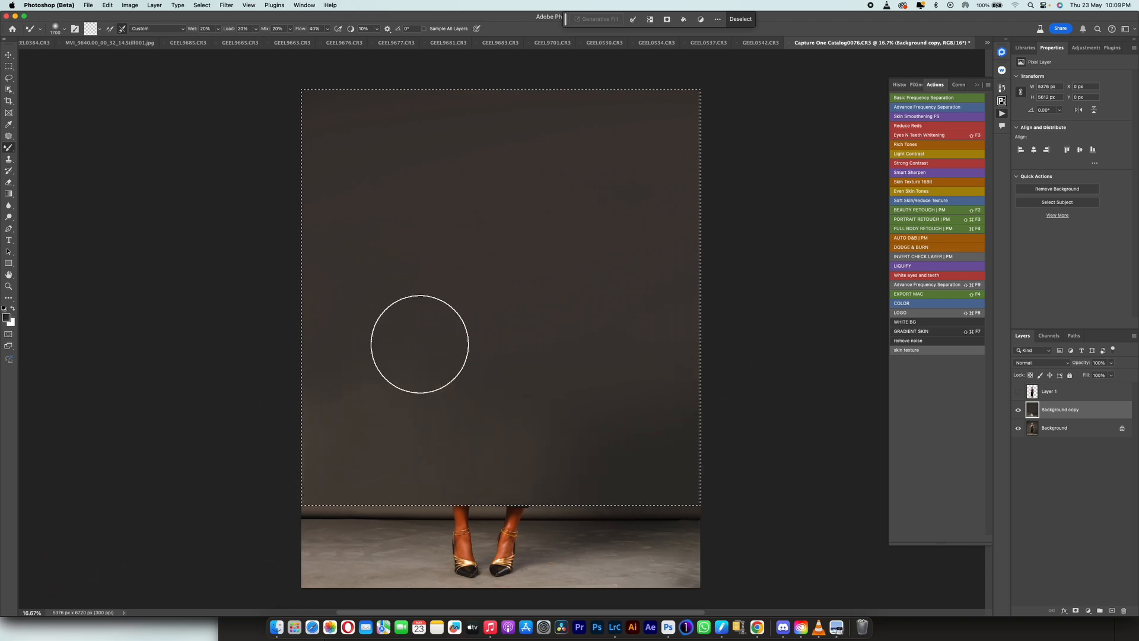
mouse_move(684, 467)
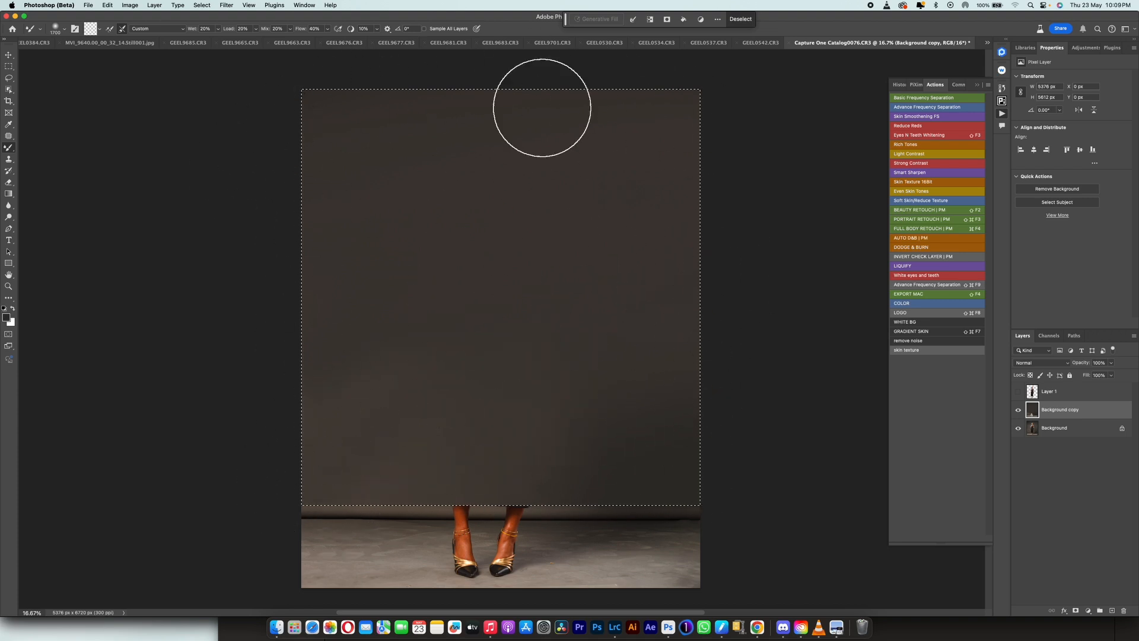
mouse_move(598, 351)
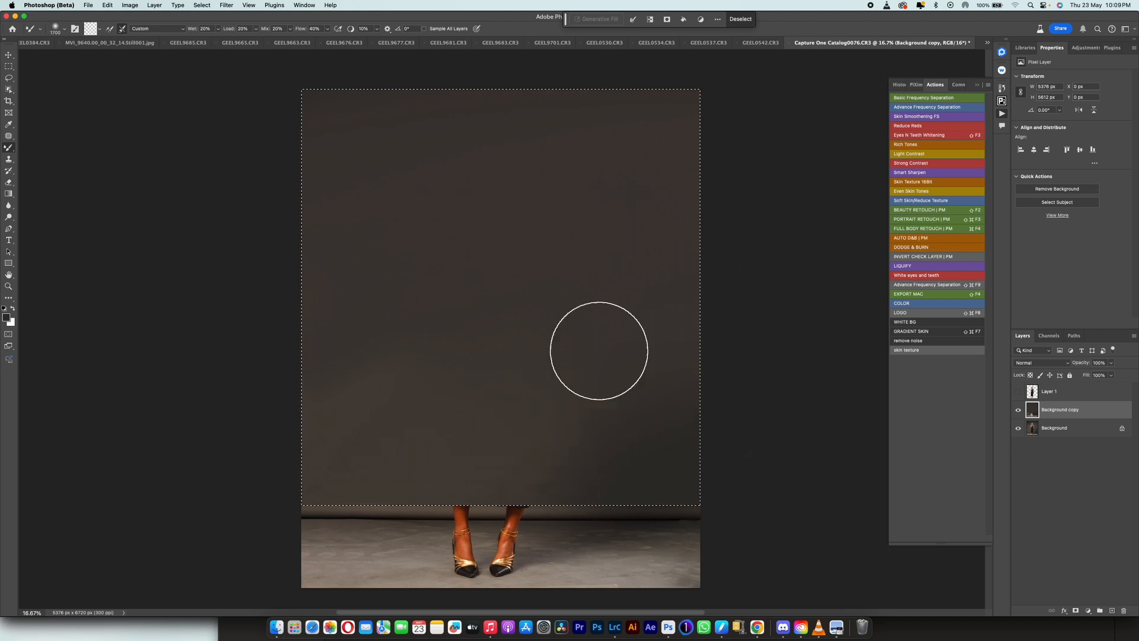
mouse_move(544, 464)
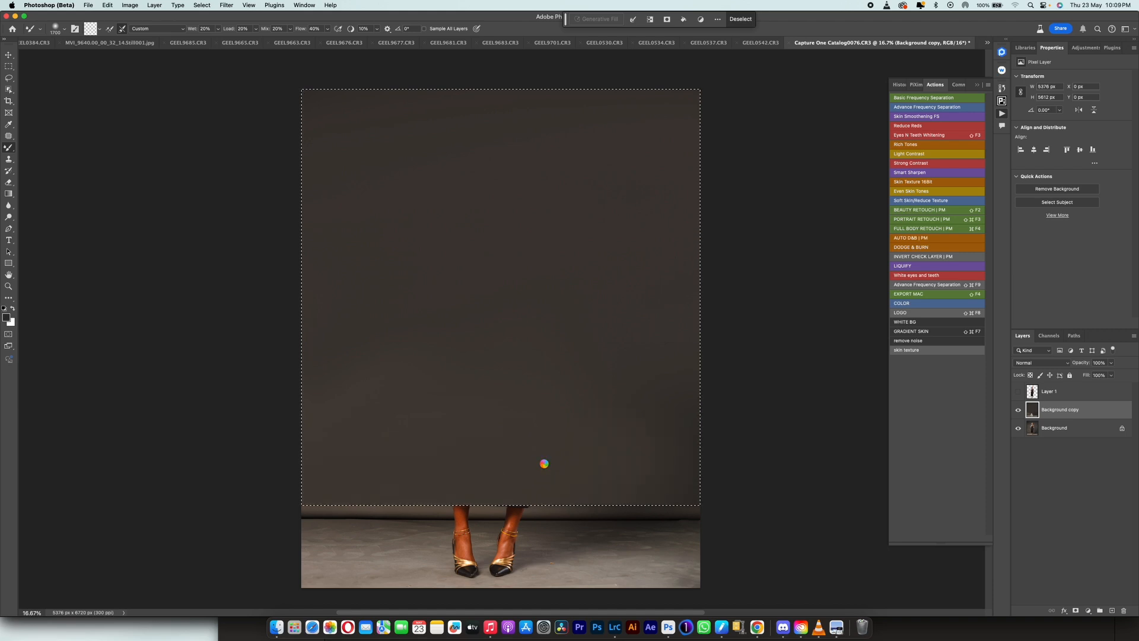
mouse_move(544, 464)
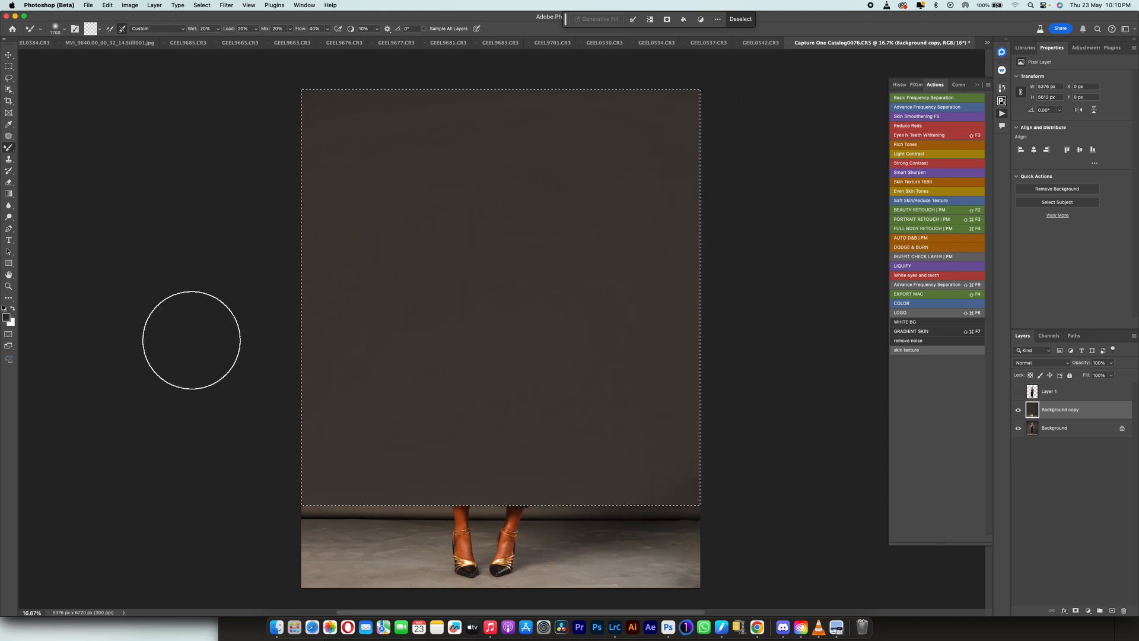
mouse_move(652, 472)
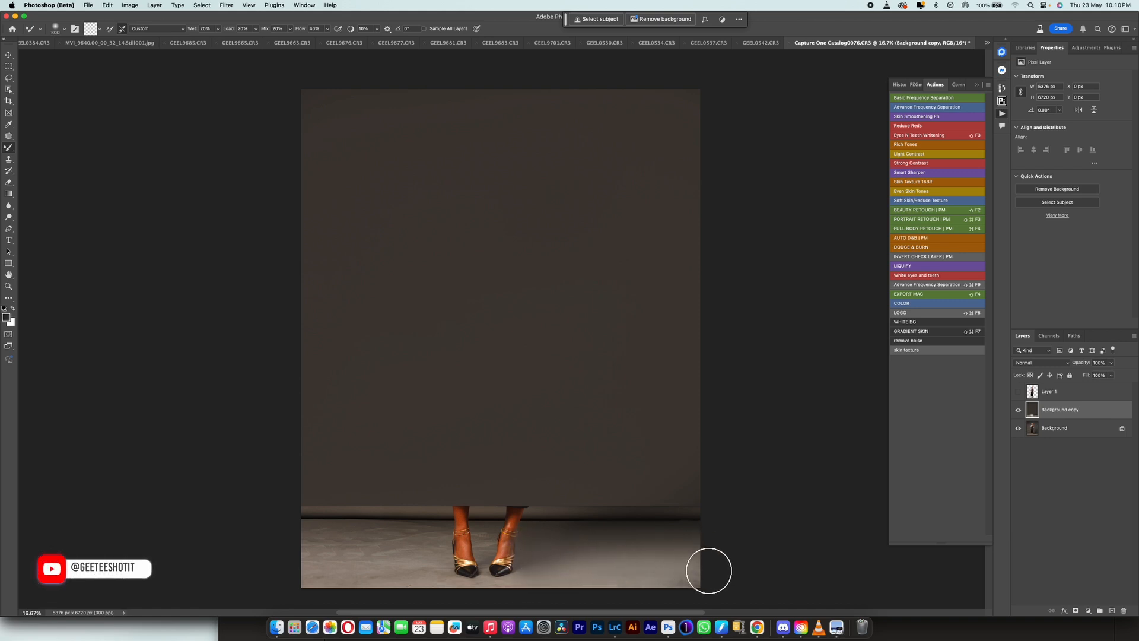
mouse_move(659, 579)
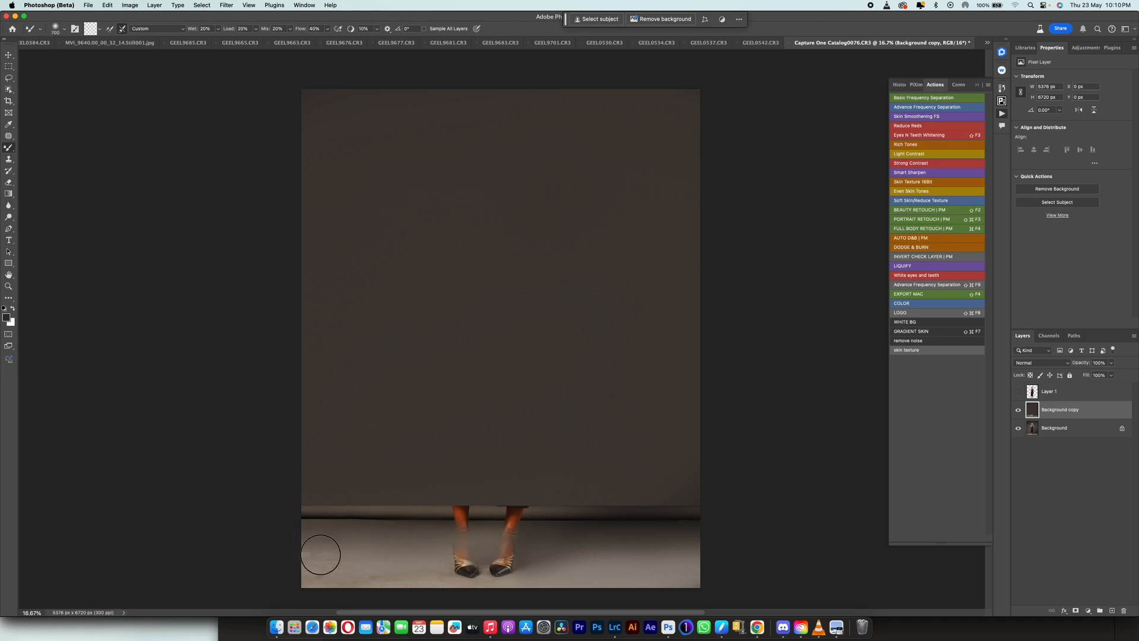
mouse_move(486, 593)
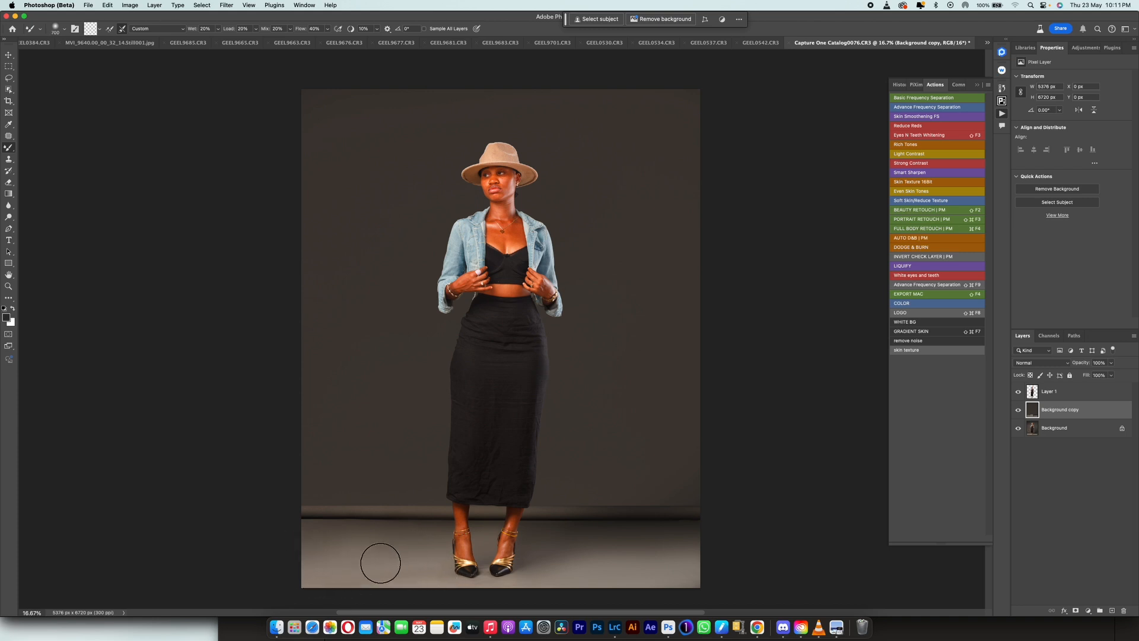
mouse_move(415, 585)
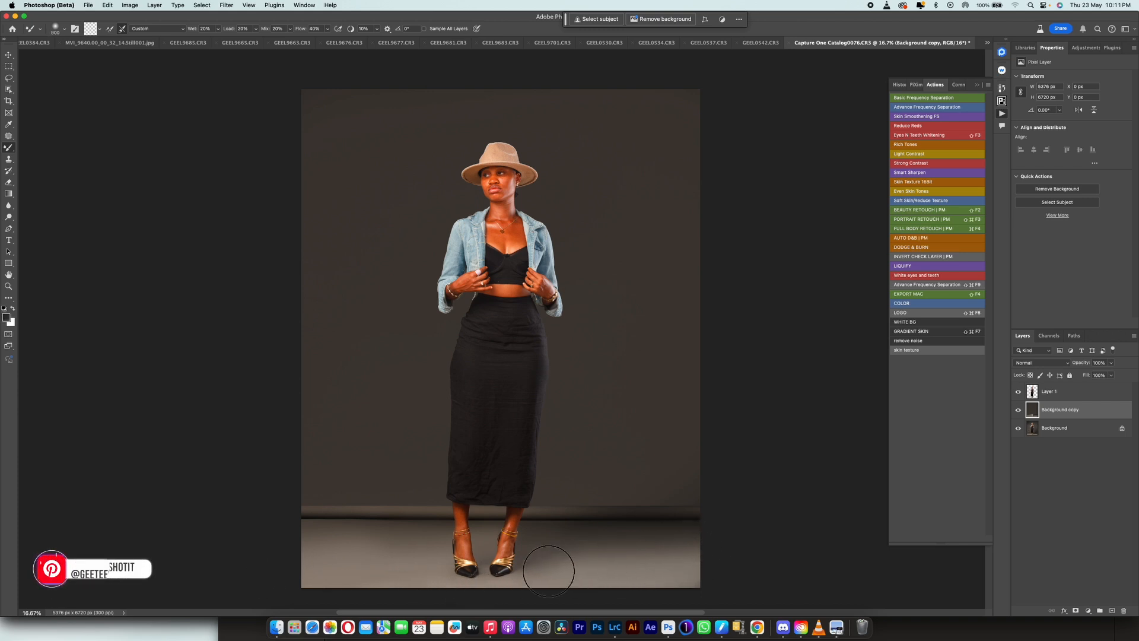
mouse_move(382, 560)
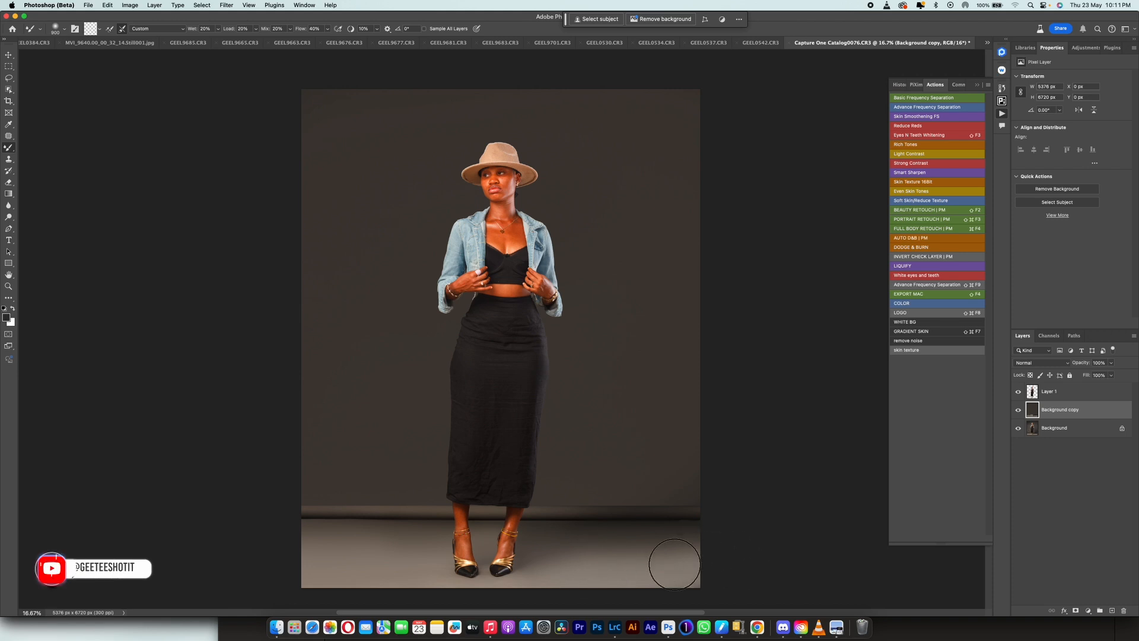
mouse_move(356, 564)
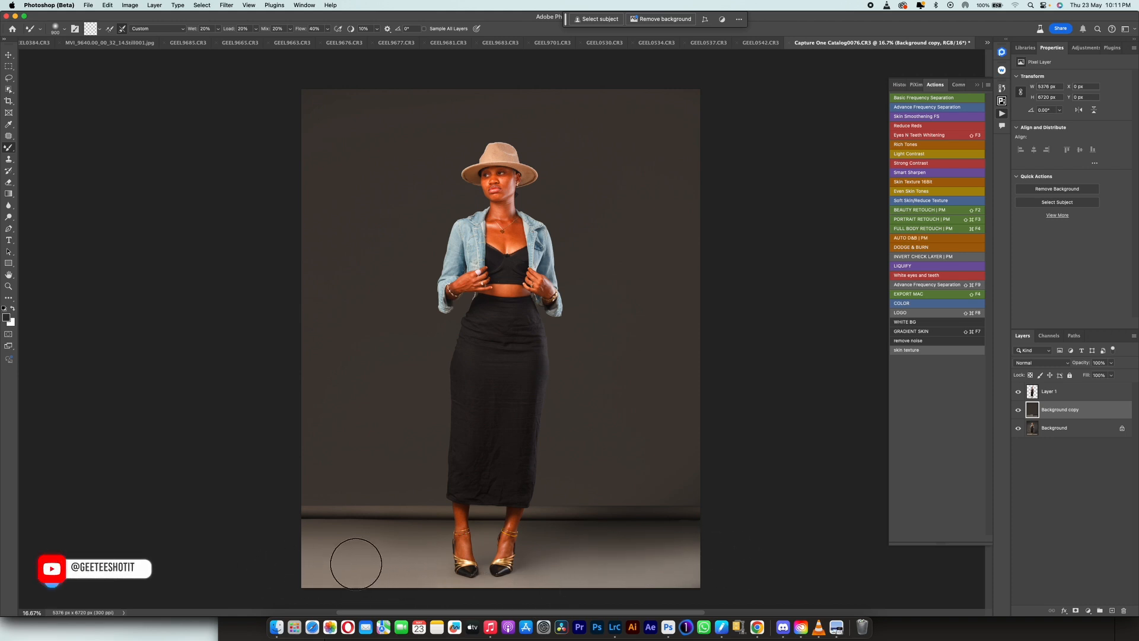
- Add a dark Solid Color fill layer and lower its opacity to about 22%
left_click(6, 316)
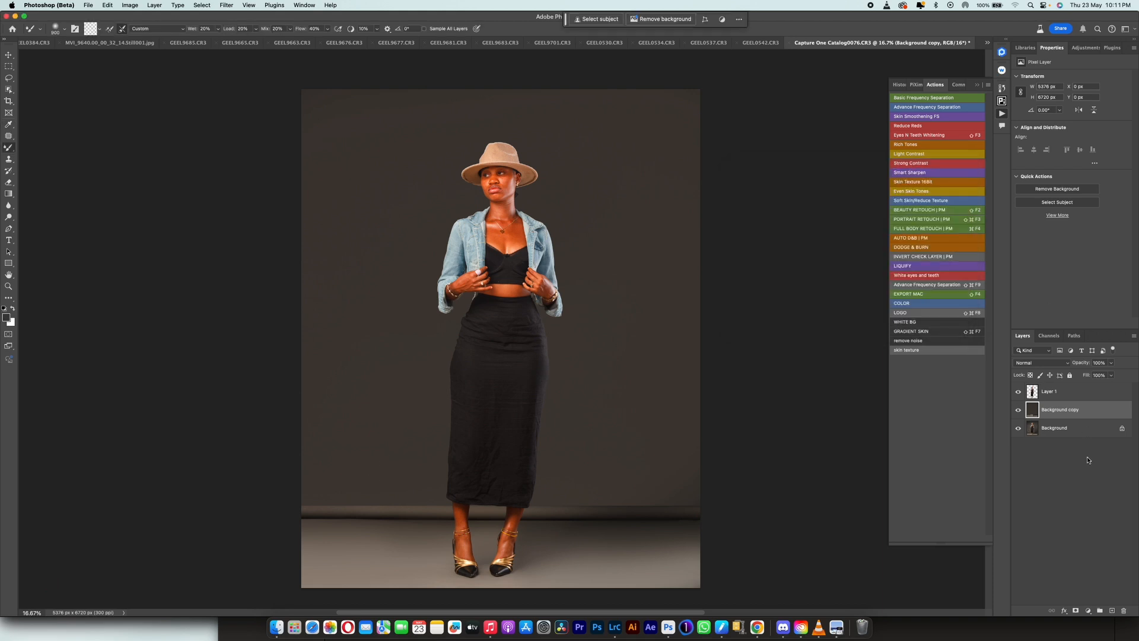
left_click(1087, 611)
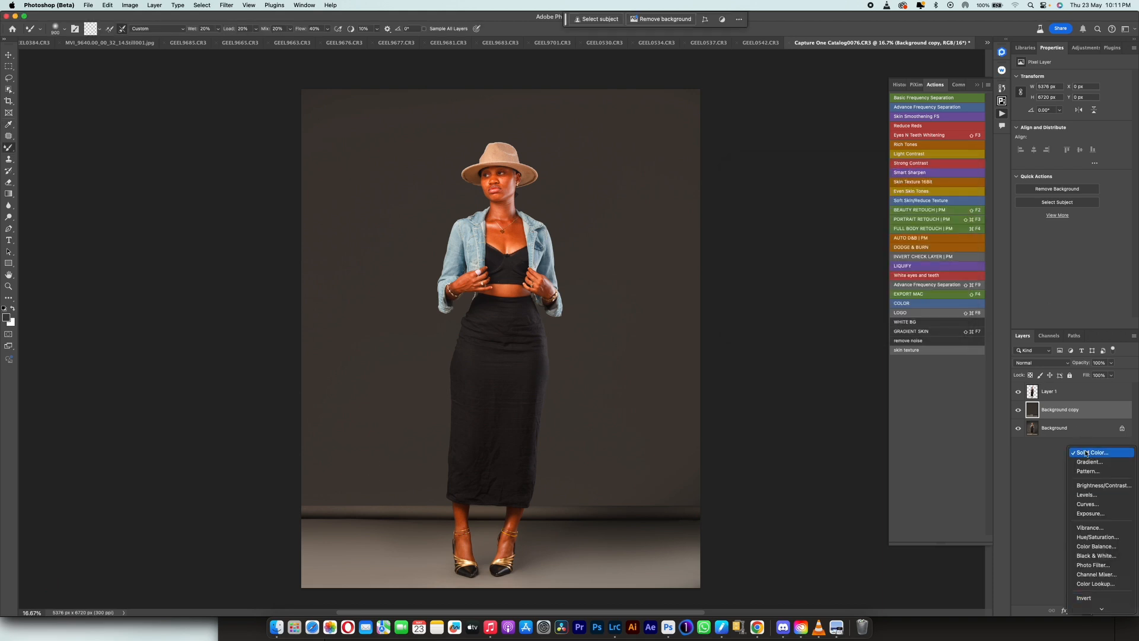
left_click(1090, 452)
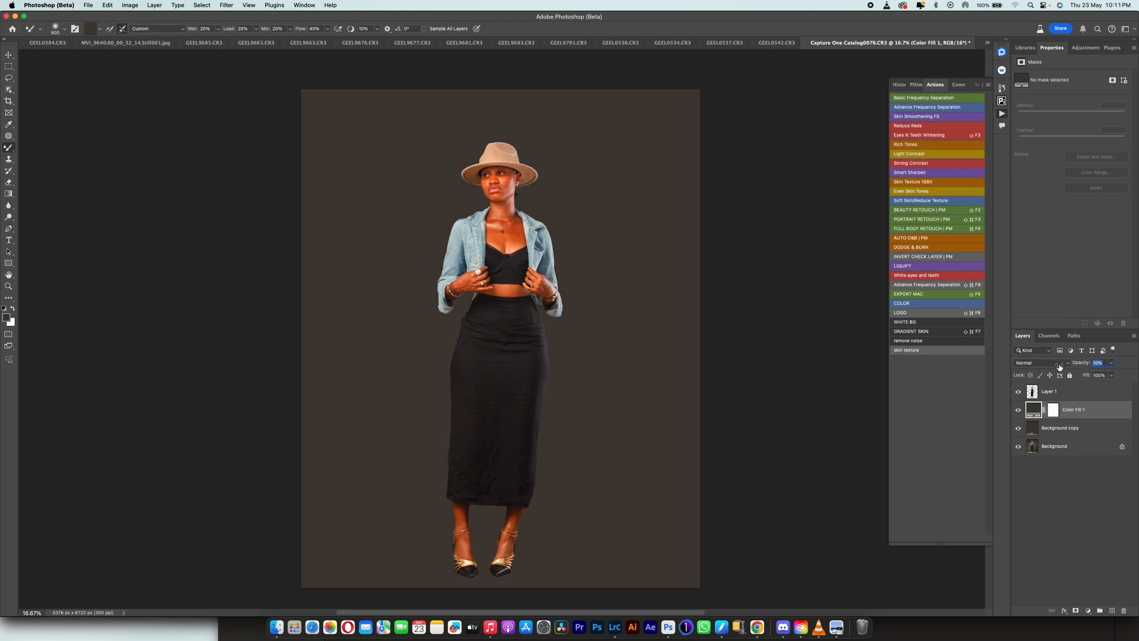
left_click_drag(1098, 362, 1104, 363)
type("22")
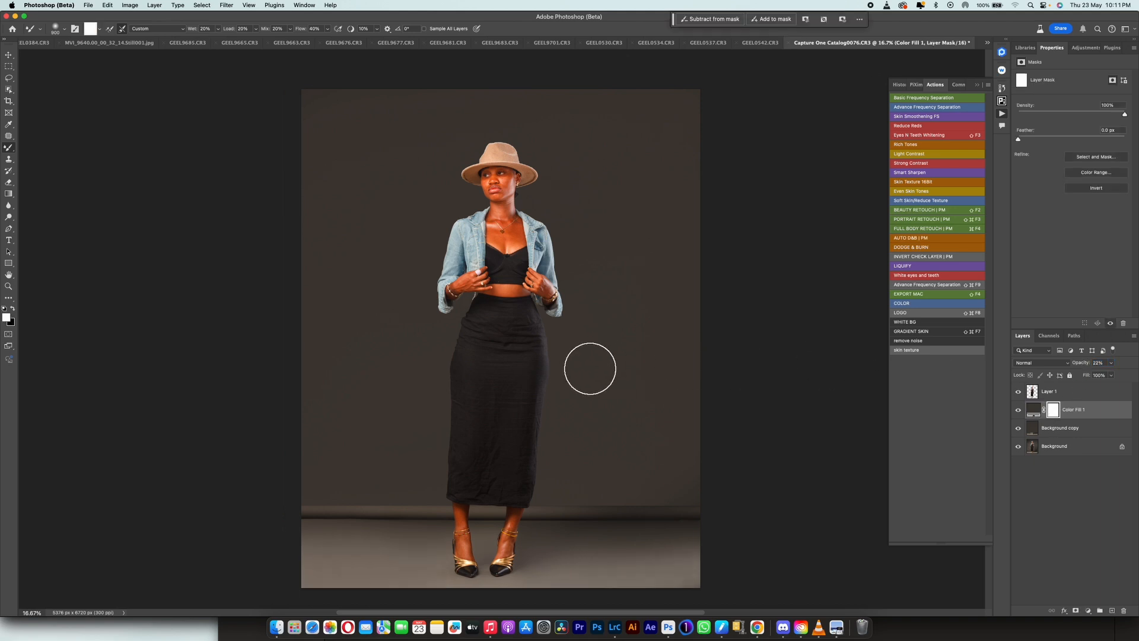
mouse_move(624, 385)
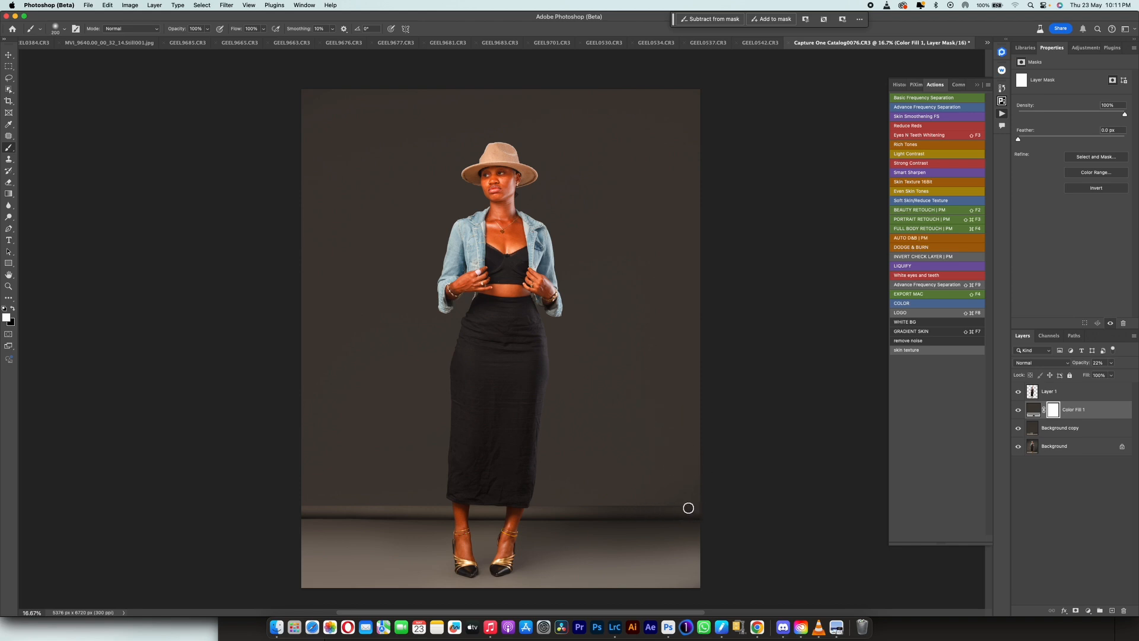
mouse_move(541, 515)
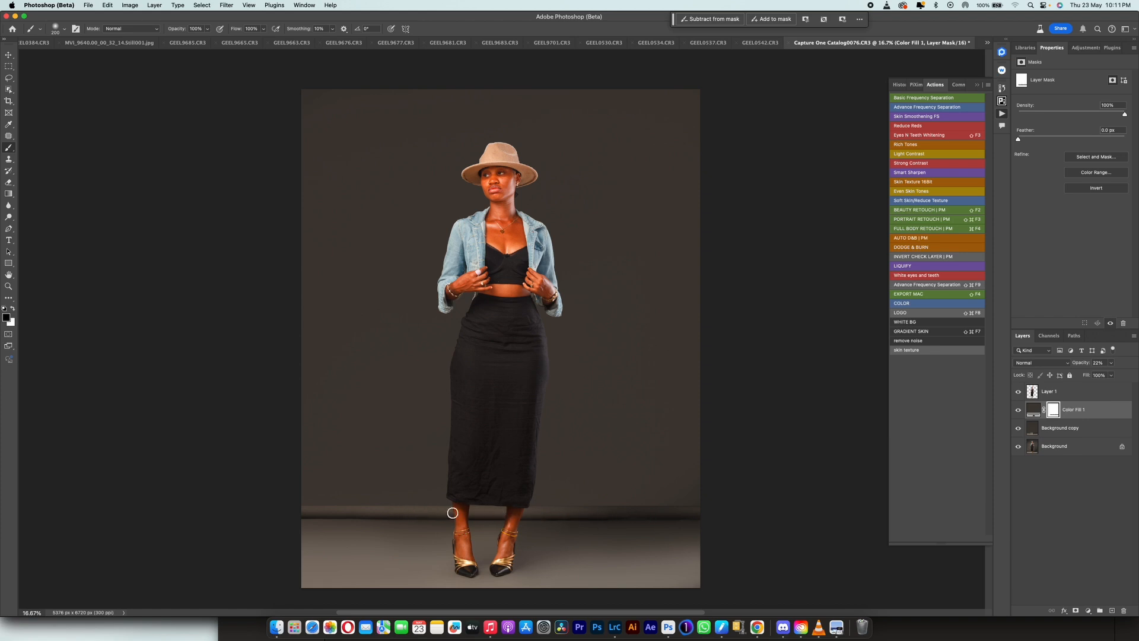
mouse_move(672, 508)
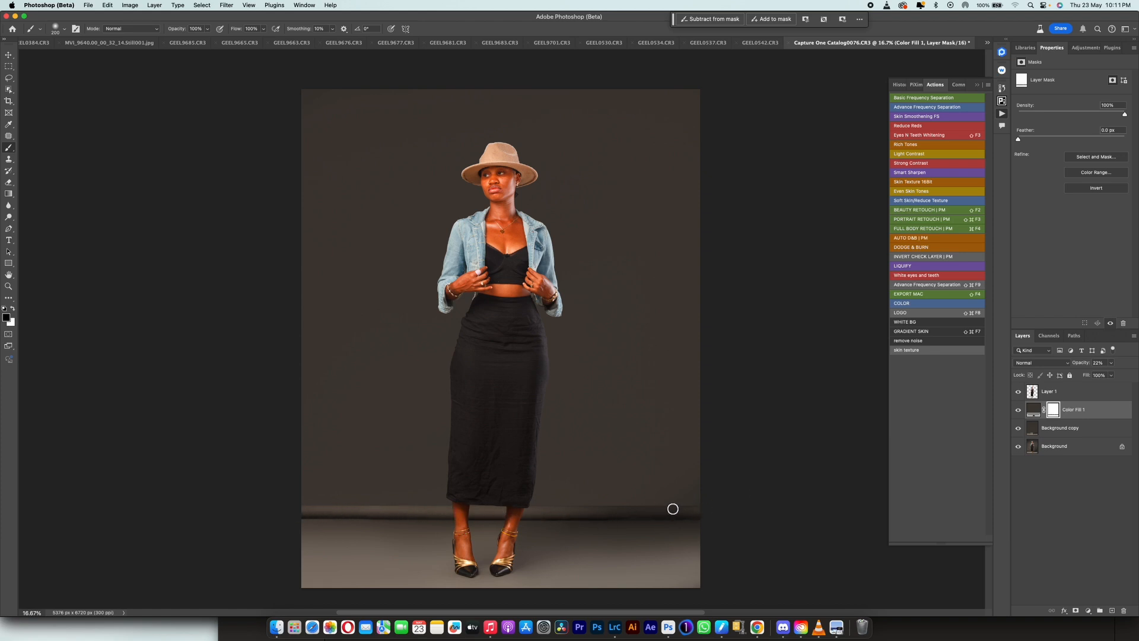
mouse_move(541, 518)
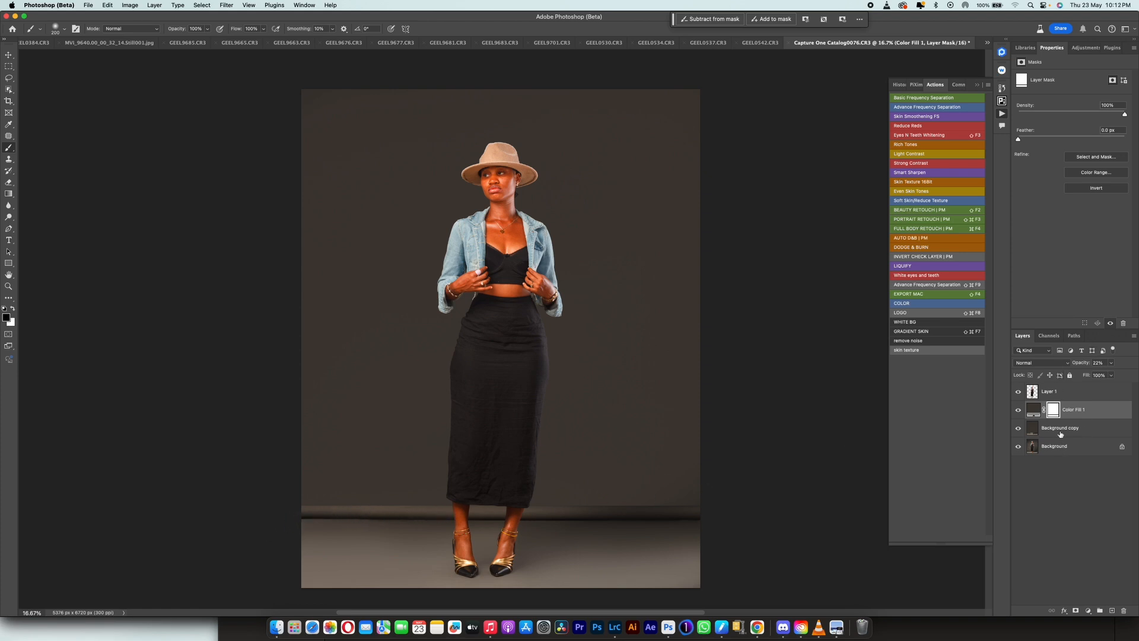
- Add a layer mask to Background copy, then click the layer below it in Layers
left_click(1059, 427)
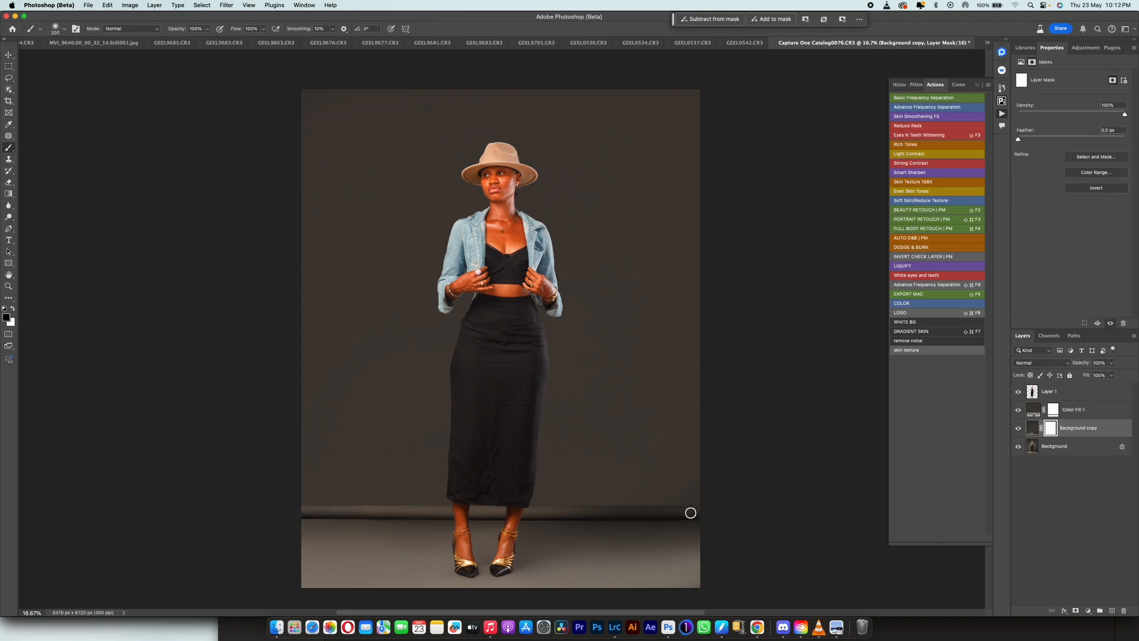
mouse_move(655, 511)
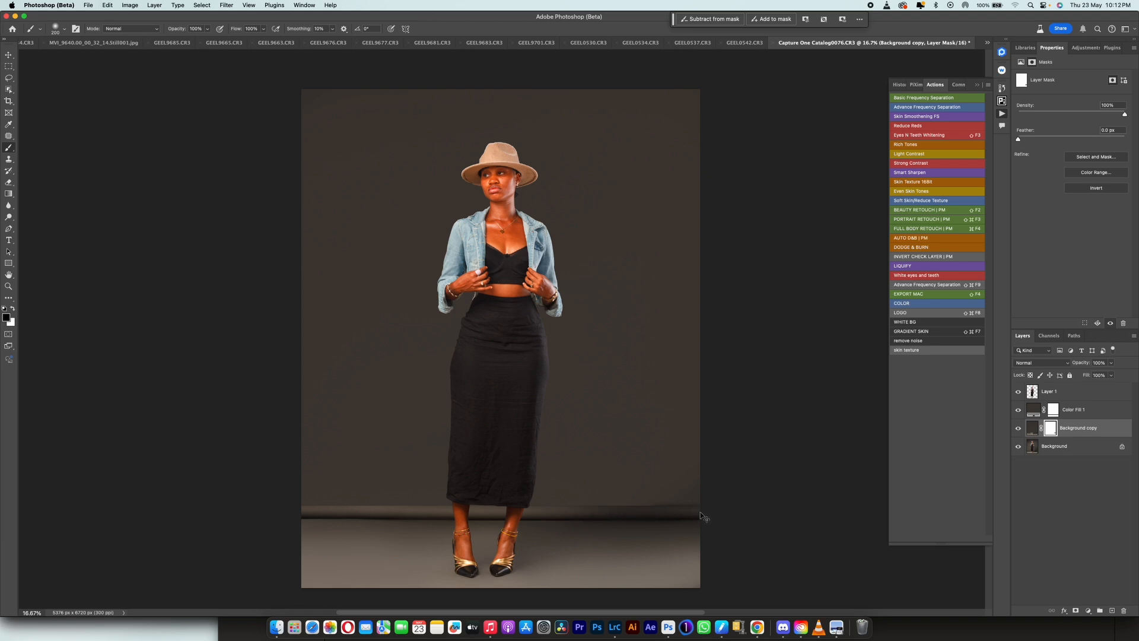
mouse_move(682, 518)
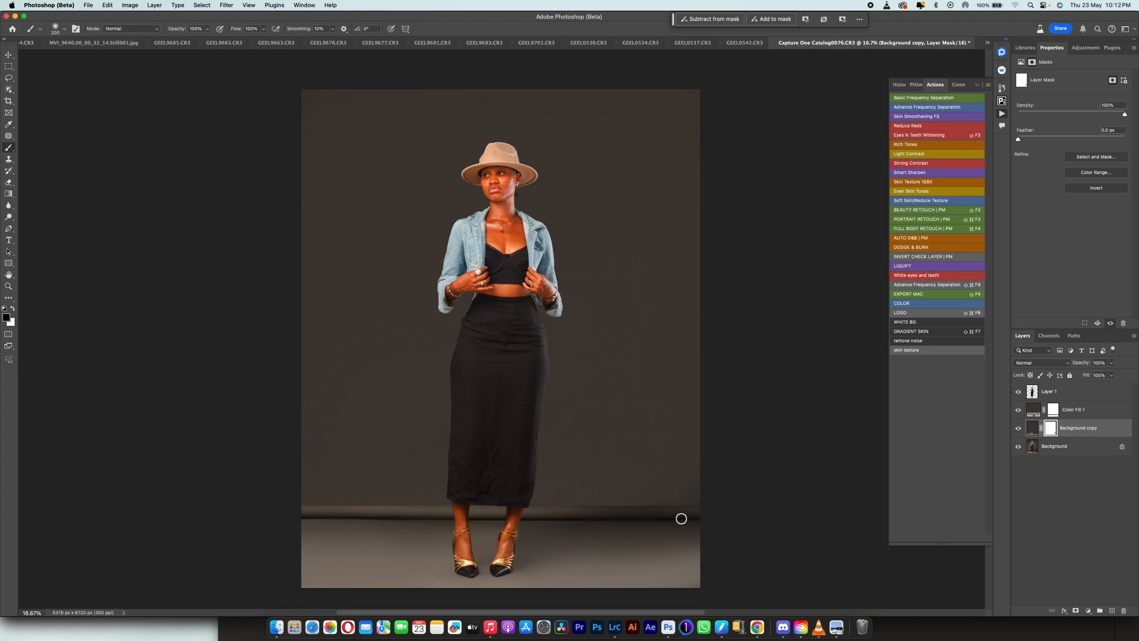
mouse_move(680, 508)
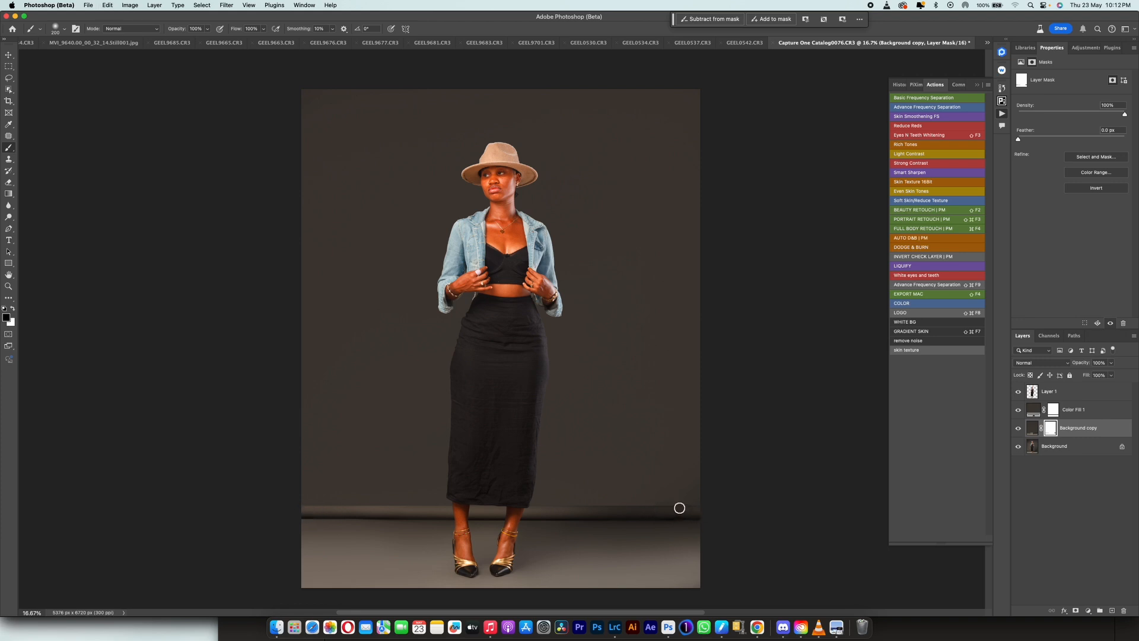
mouse_move(308, 512)
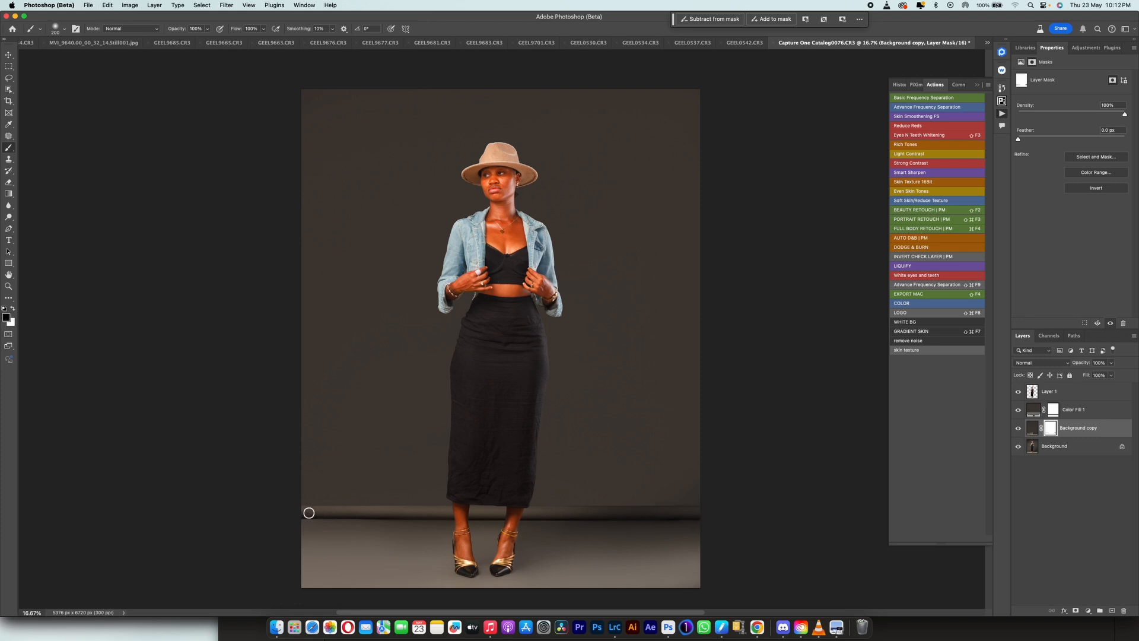
mouse_move(699, 509)
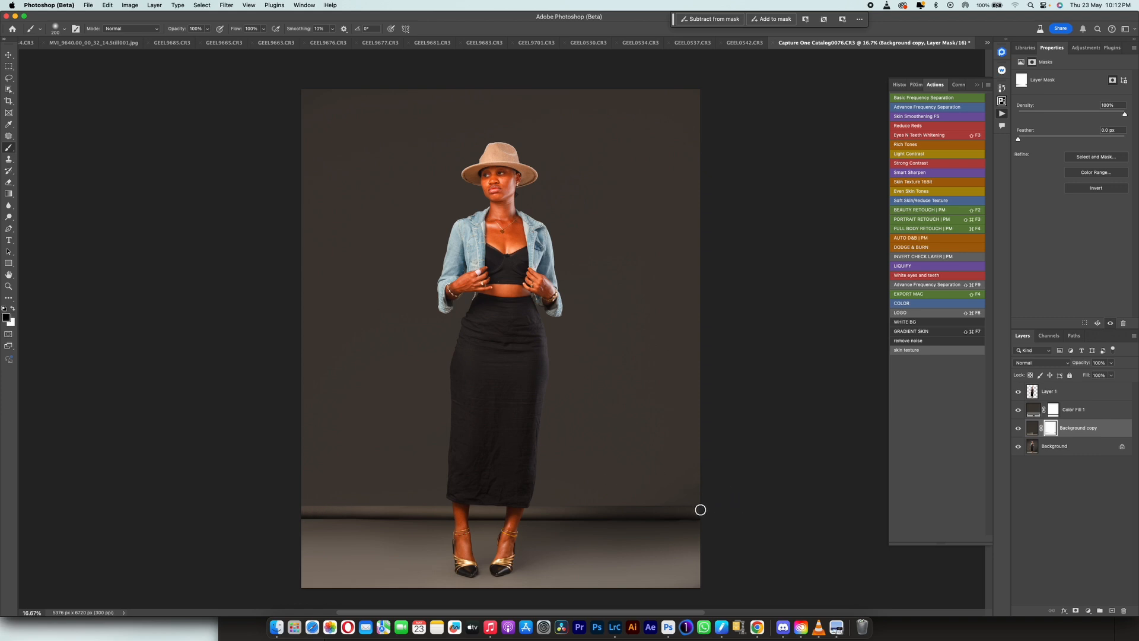
mouse_move(304, 508)
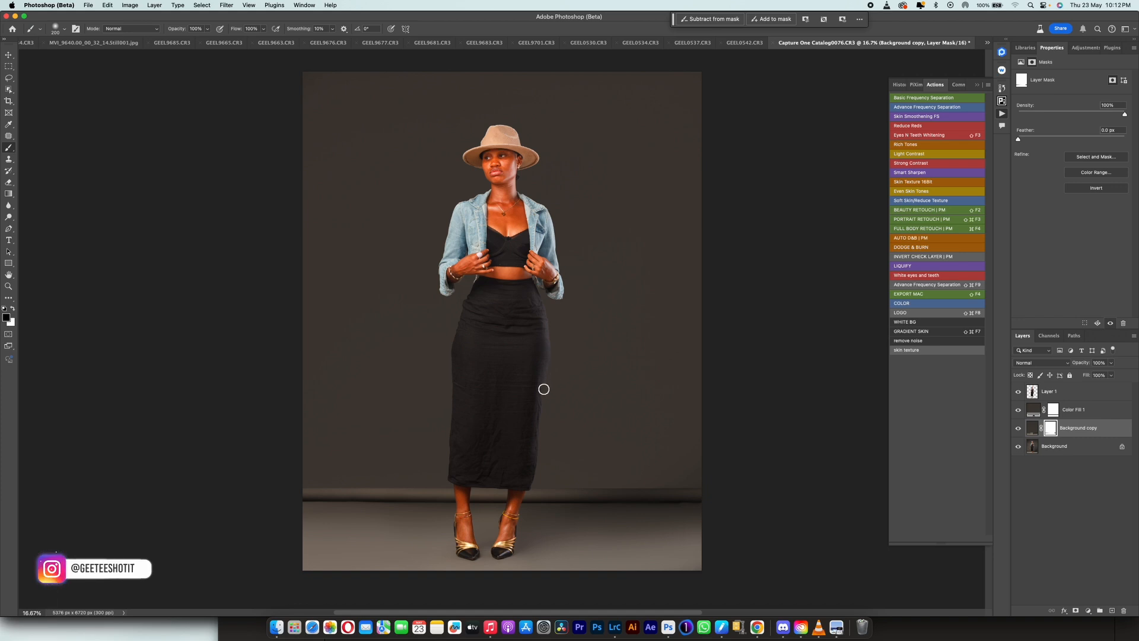
mouse_move(802, 517)
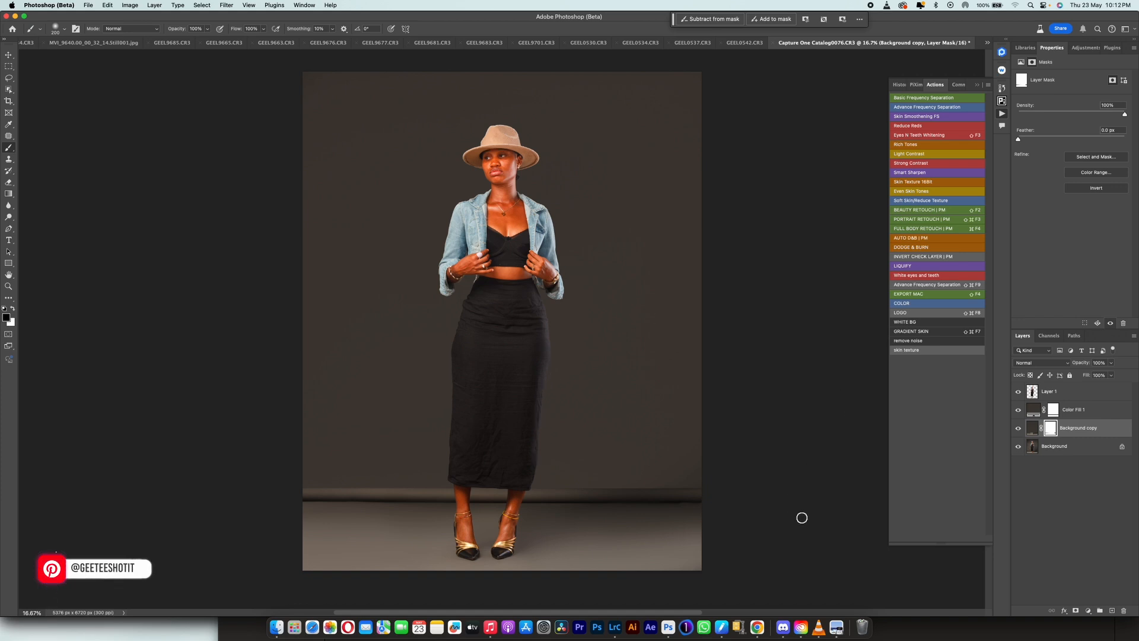
left_click(1018, 449)
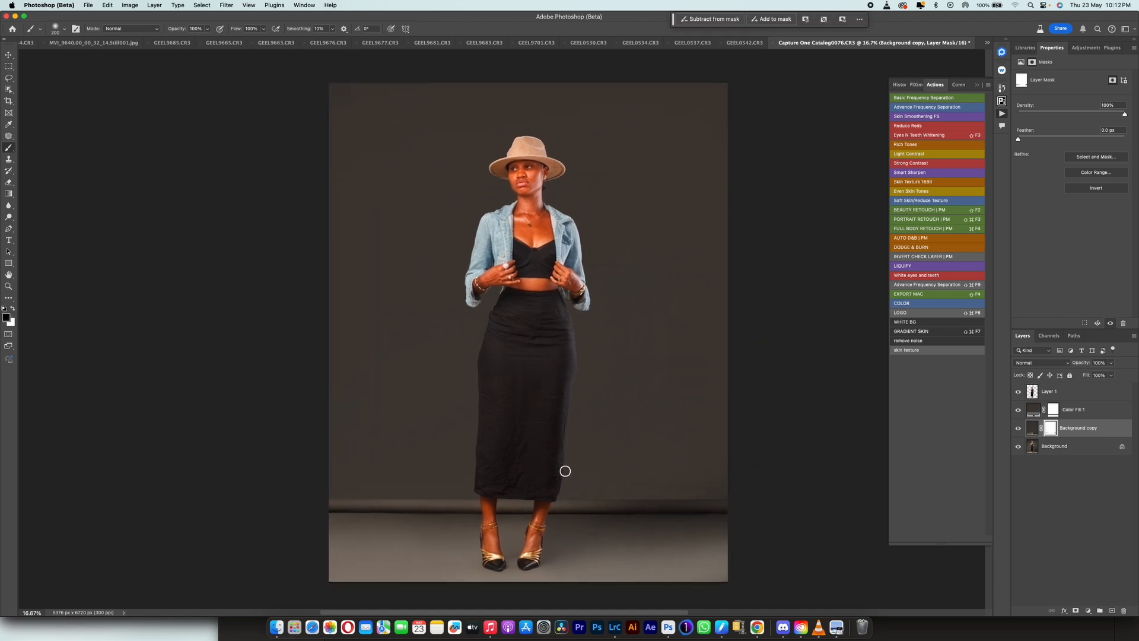
- Merge Color Fill 1 into Background copy, leaving three layers
left_click_drag(565, 471, 520, 432)
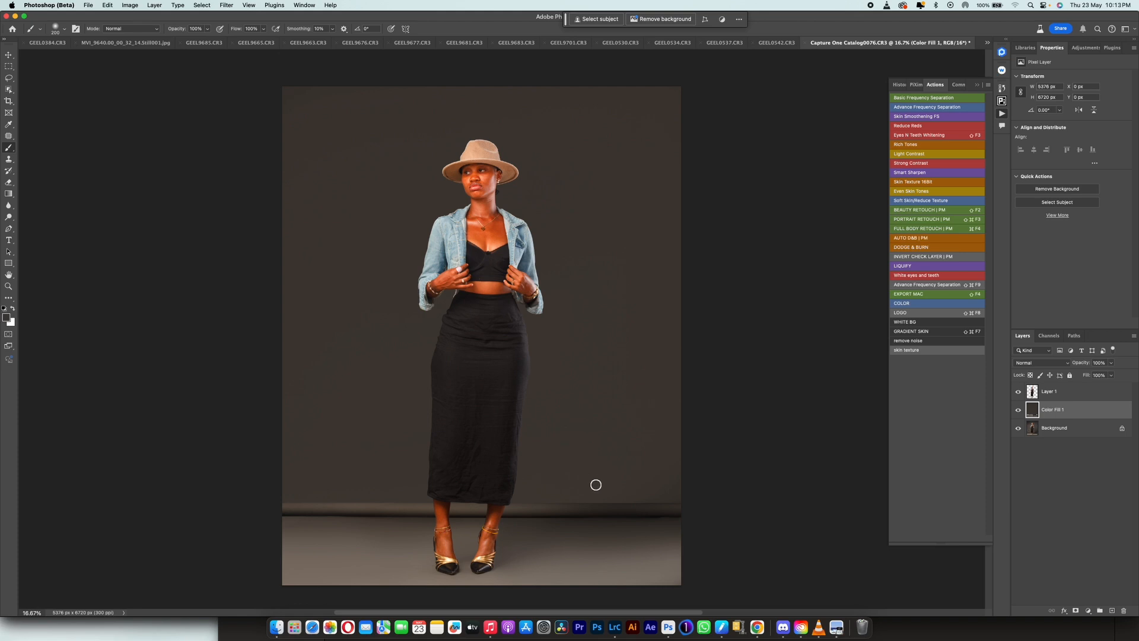
mouse_move(603, 492)
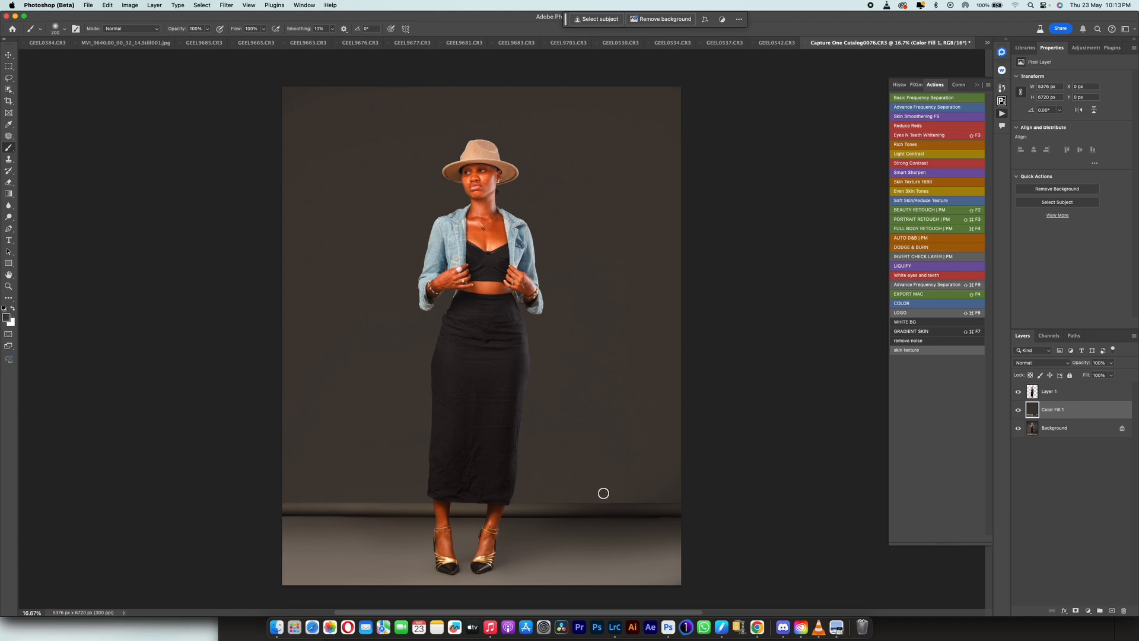